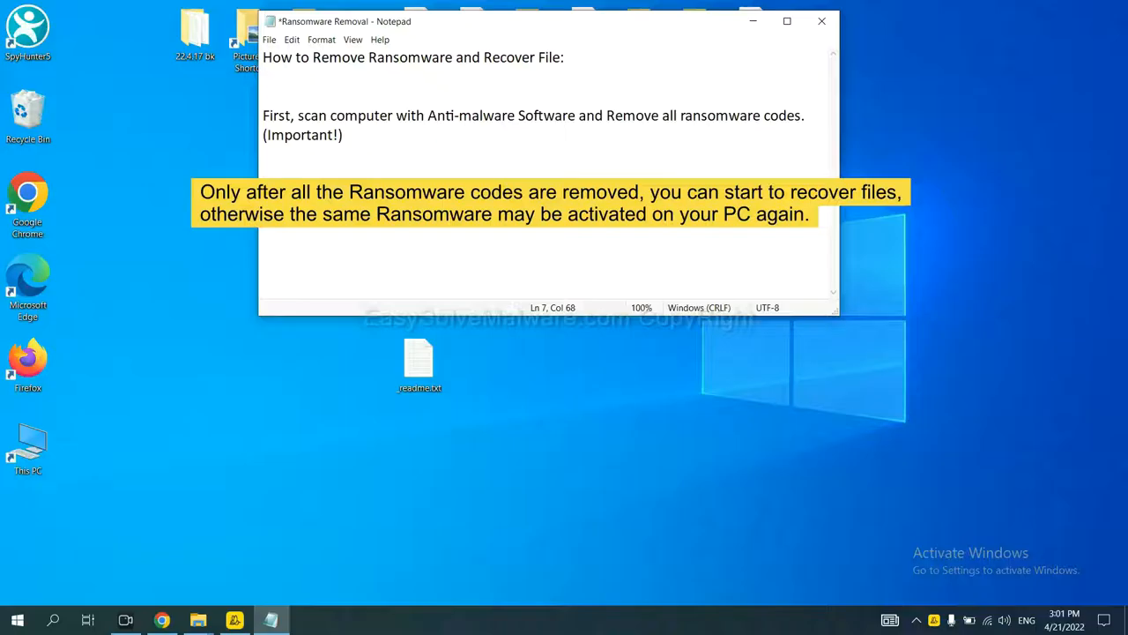
mouse_move(768, 251)
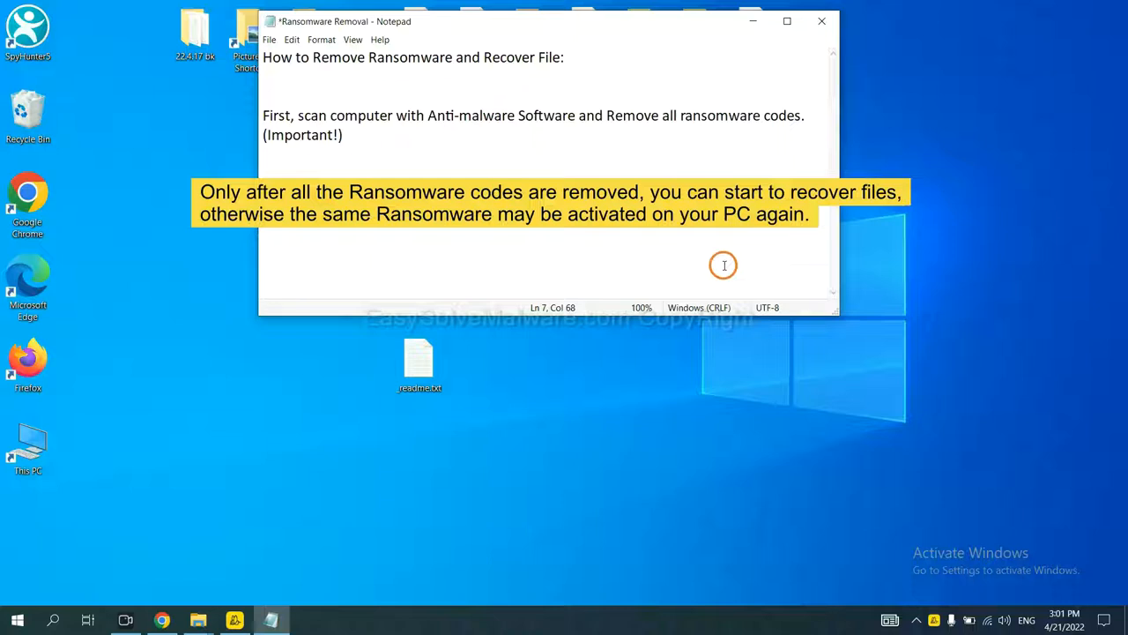
mouse_move(567, 153)
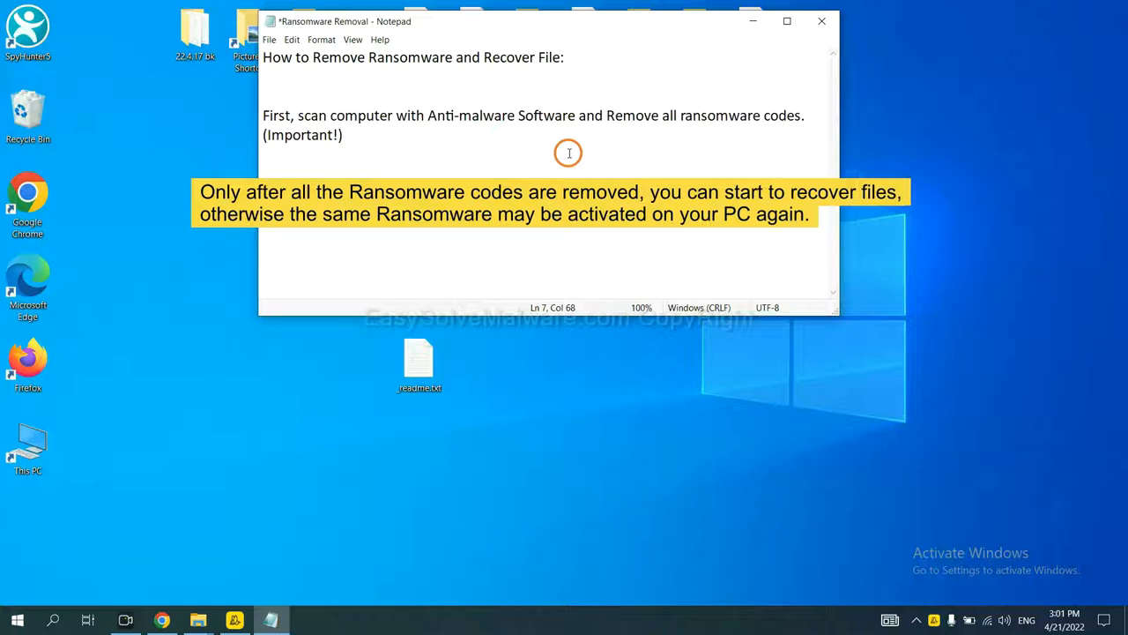
Reach the EasySolveMalware removal guide from the YouTube video's description link
click(821, 21)
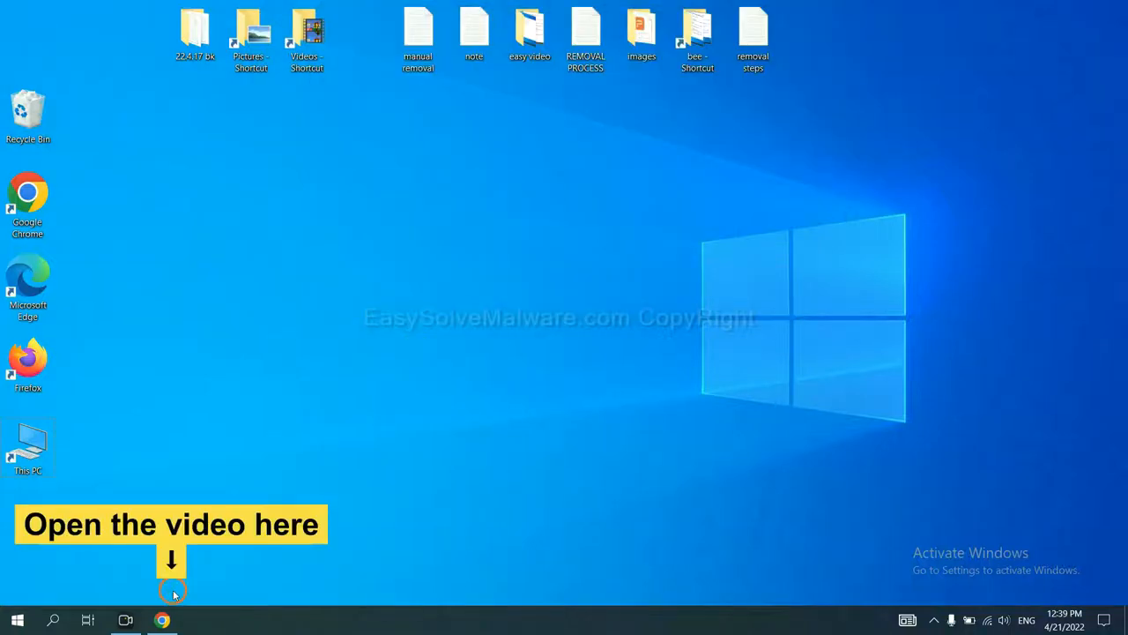
click(162, 621)
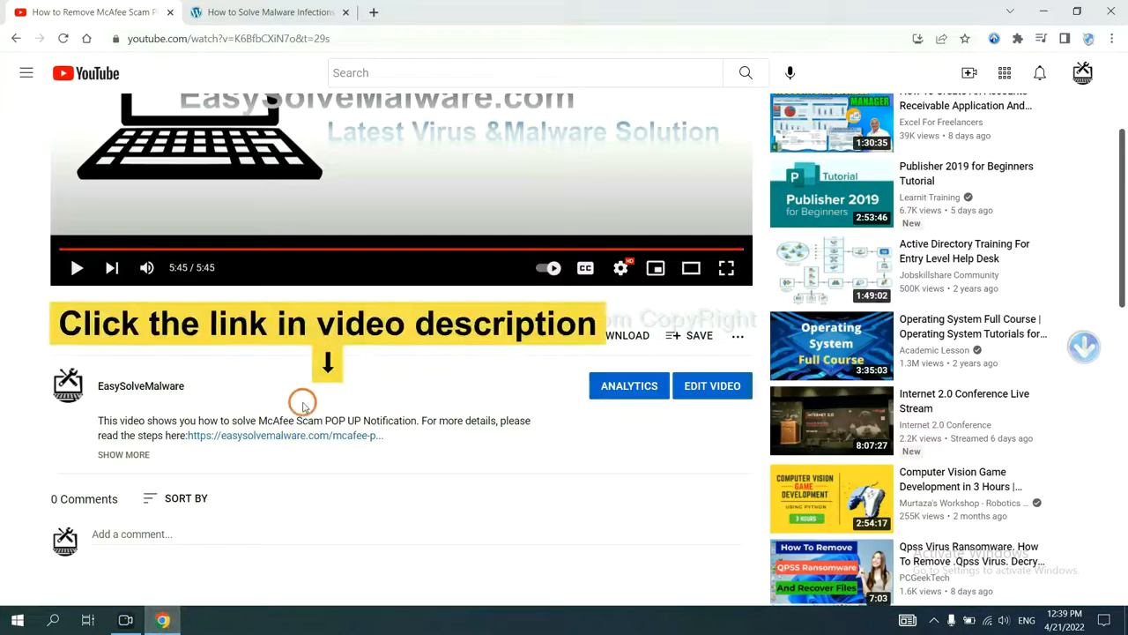
mouse_move(308, 434)
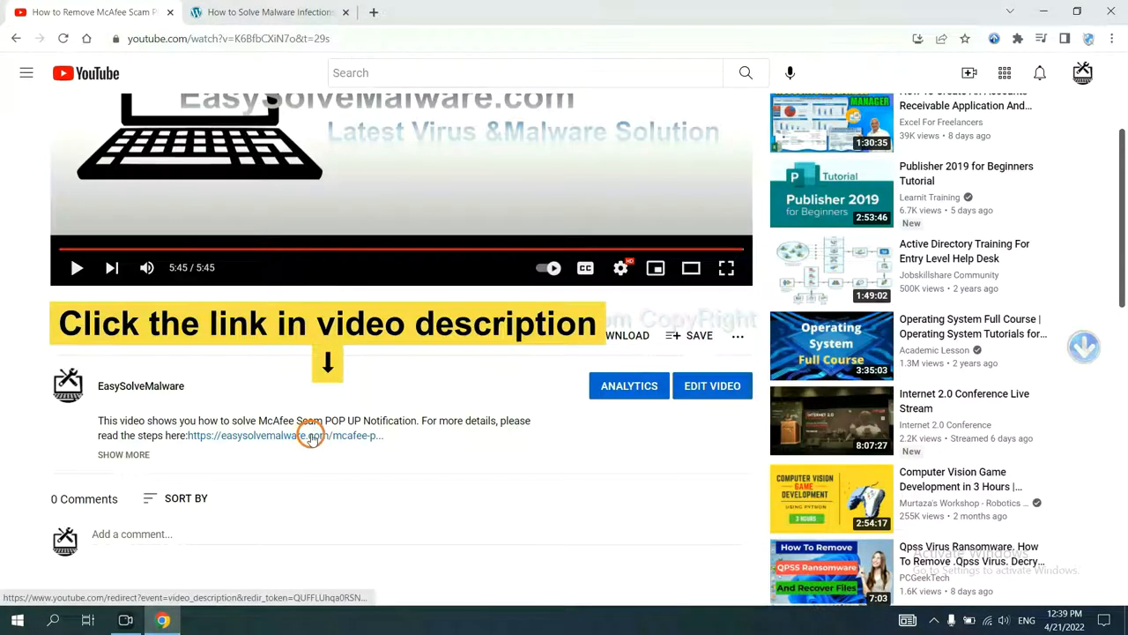
click(284, 434)
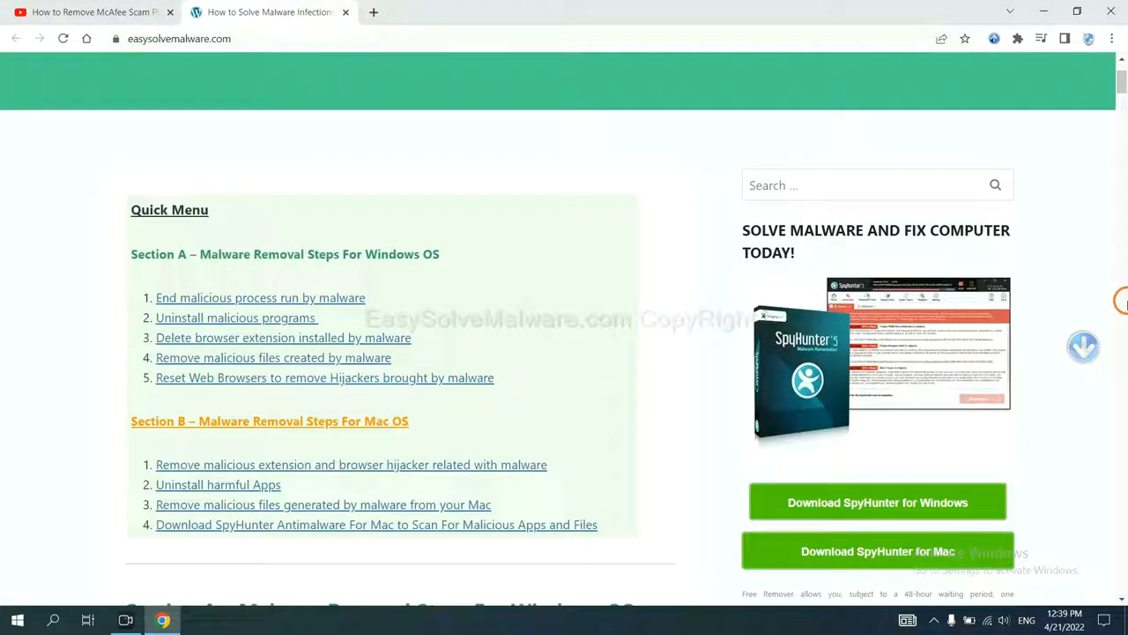
scroll(down, 3)
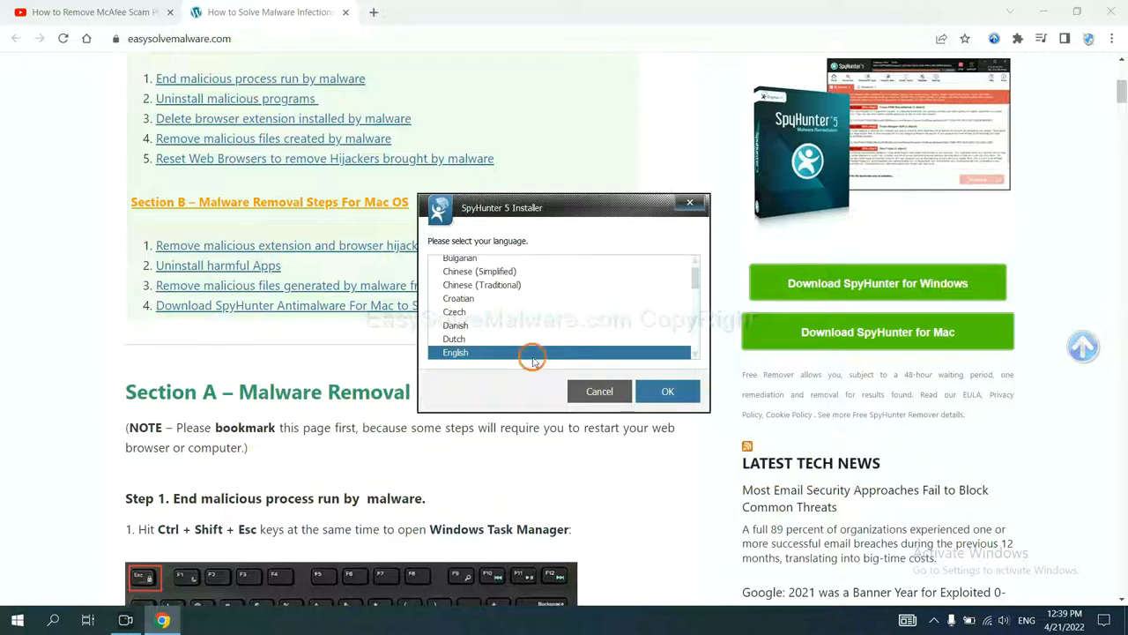
Install SpyHunter 5 in English, accepting the EULA and Privacy Policy
click(666, 391)
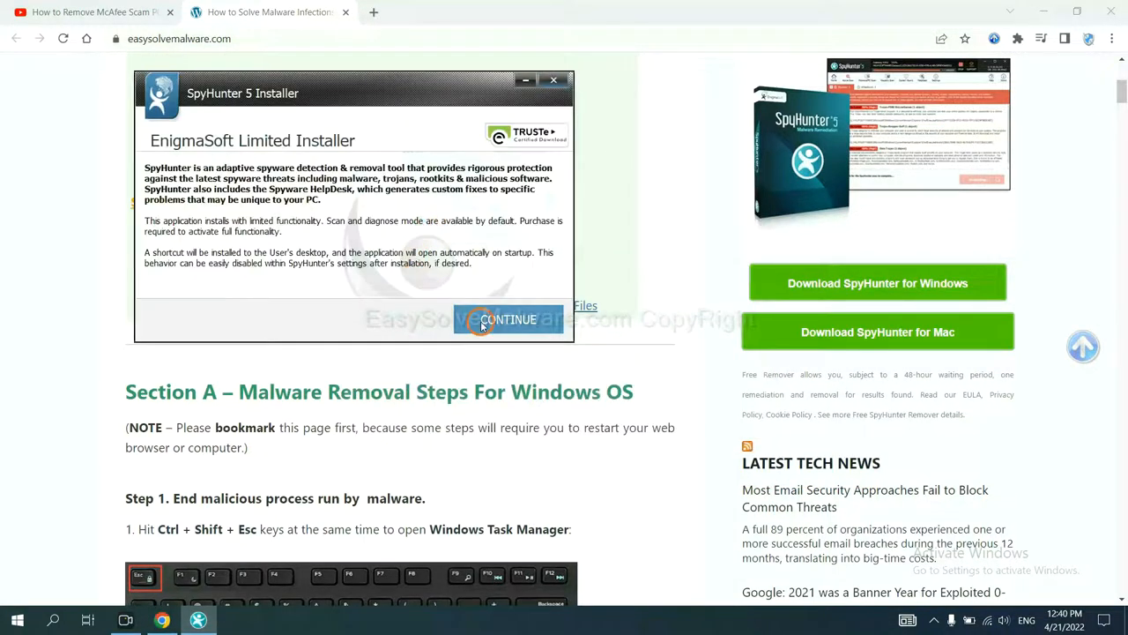
click(507, 319)
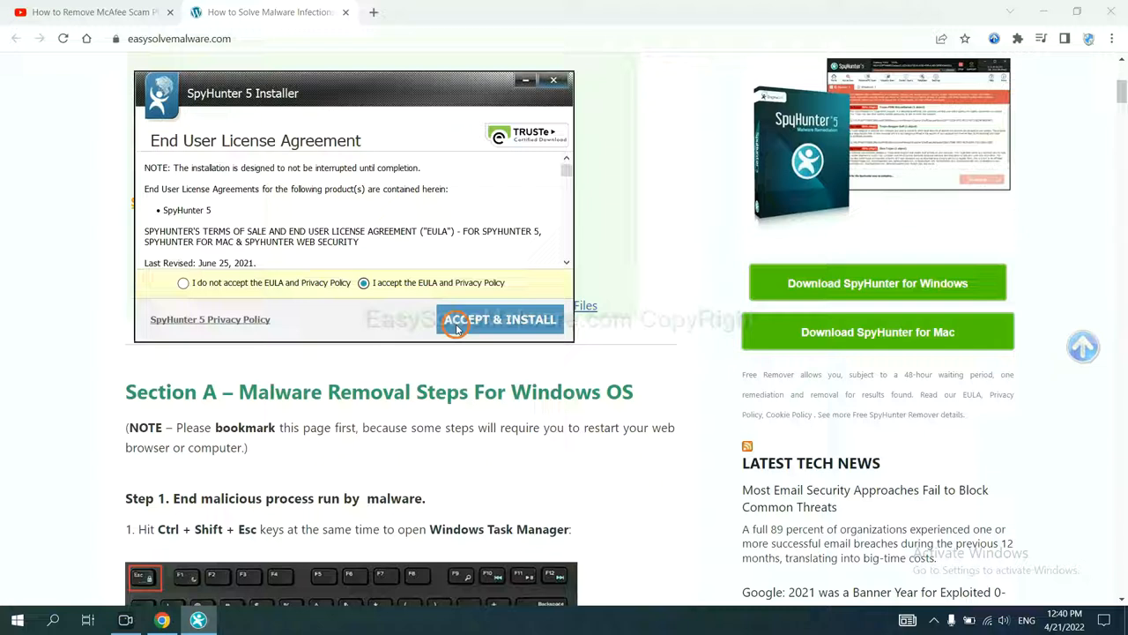
click(501, 319)
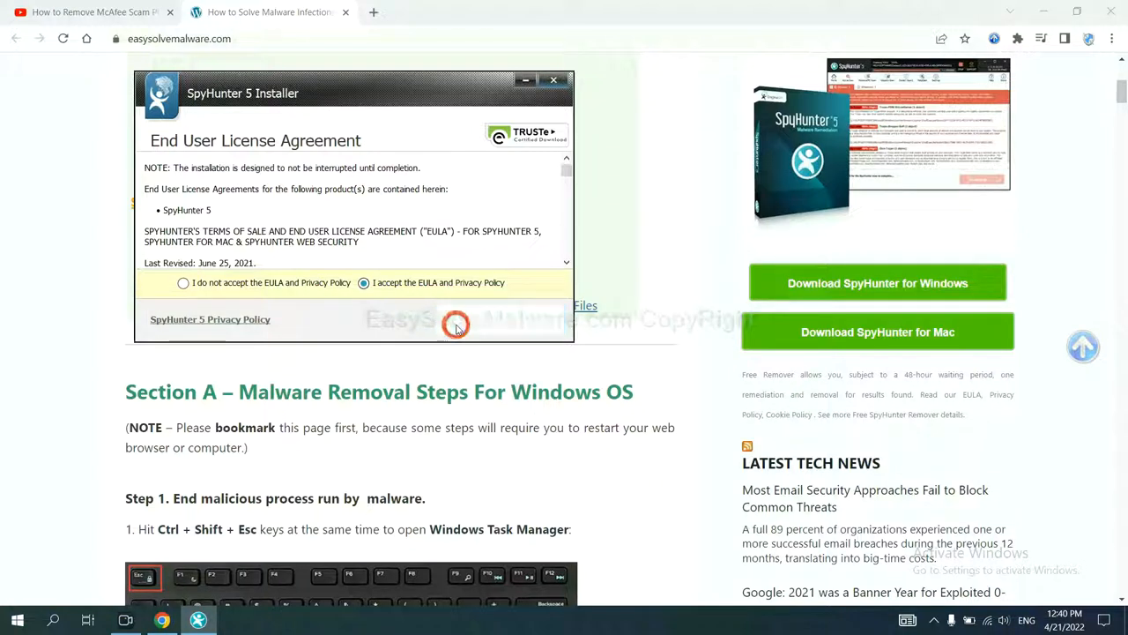
click(455, 324)
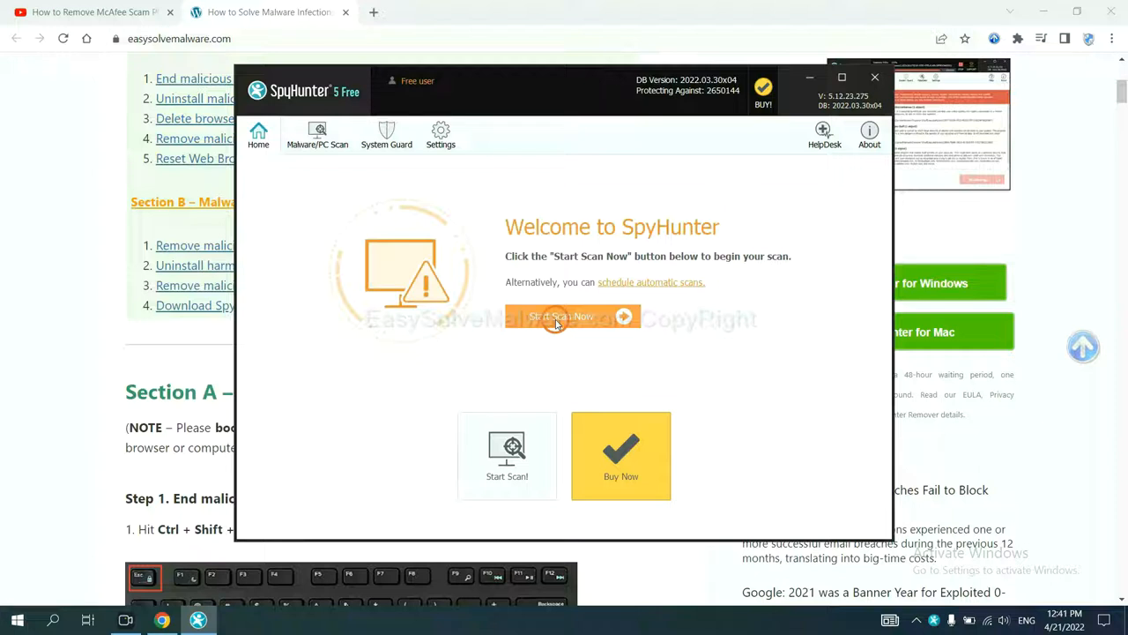
mouse_move(674, 342)
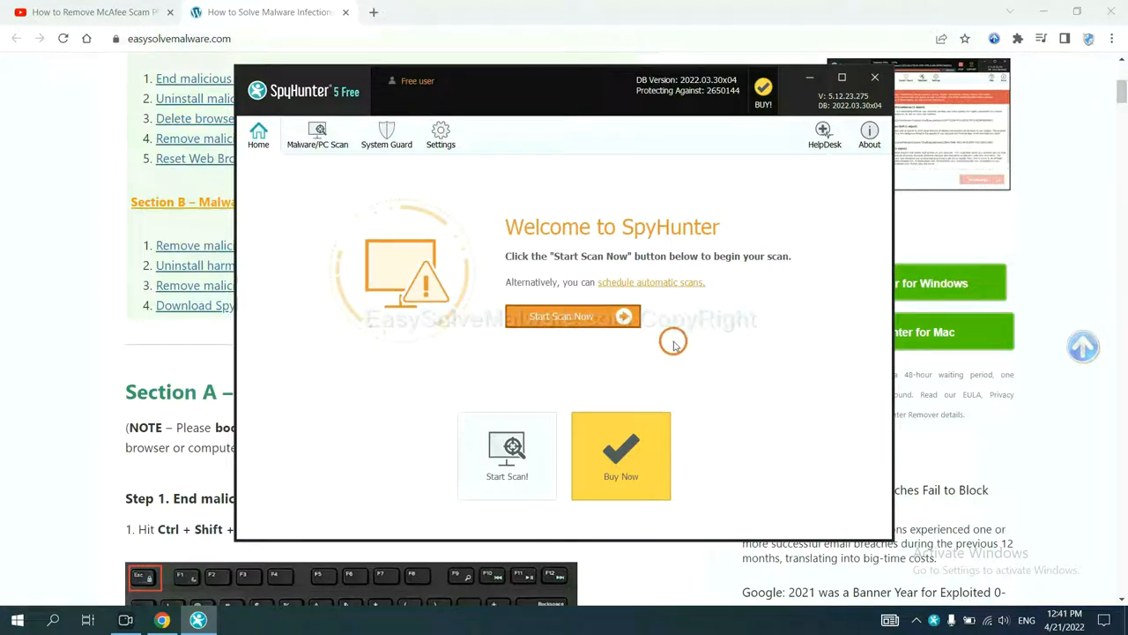
Run a SpyHunter malware scan and check the flagged Unknown Objects result
click(571, 315)
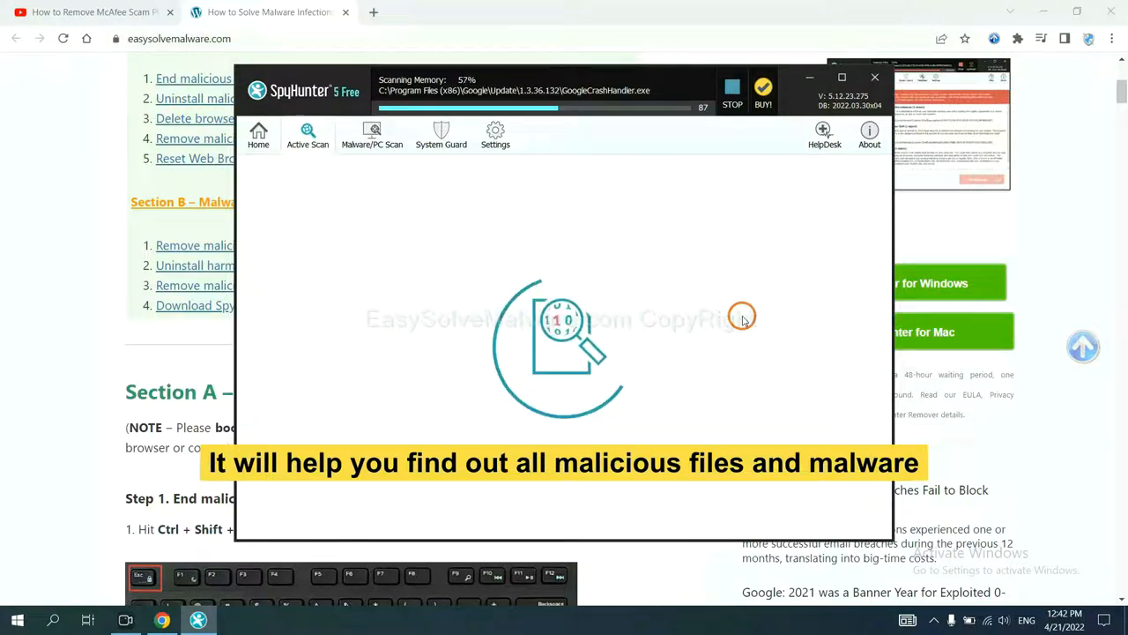
click(734, 92)
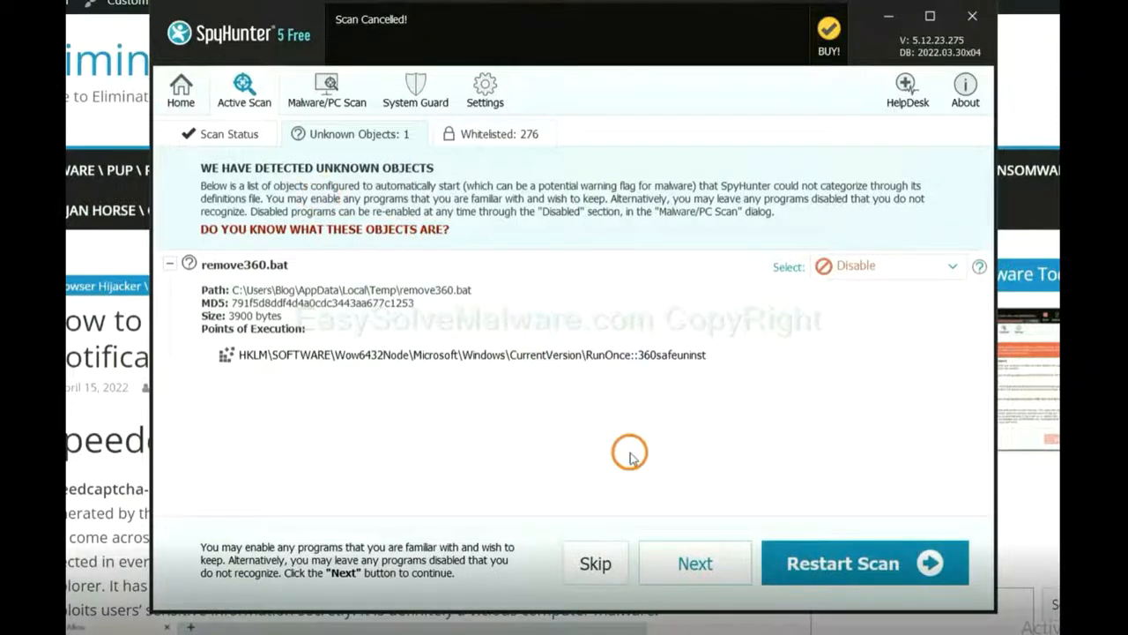
click(694, 564)
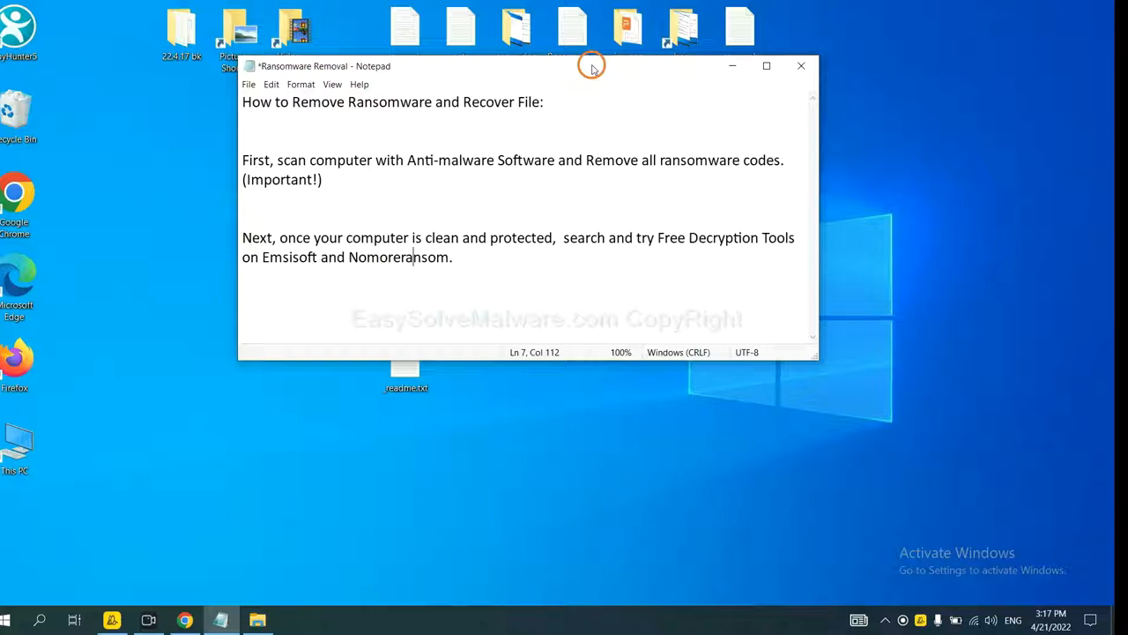
mouse_move(717, 249)
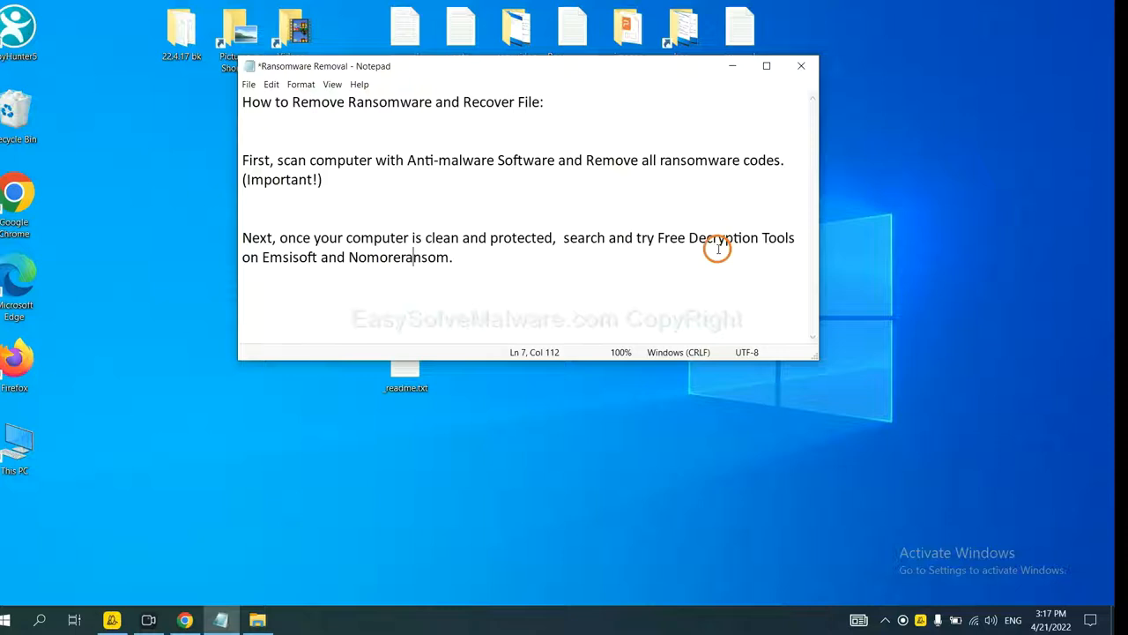
mouse_move(422, 264)
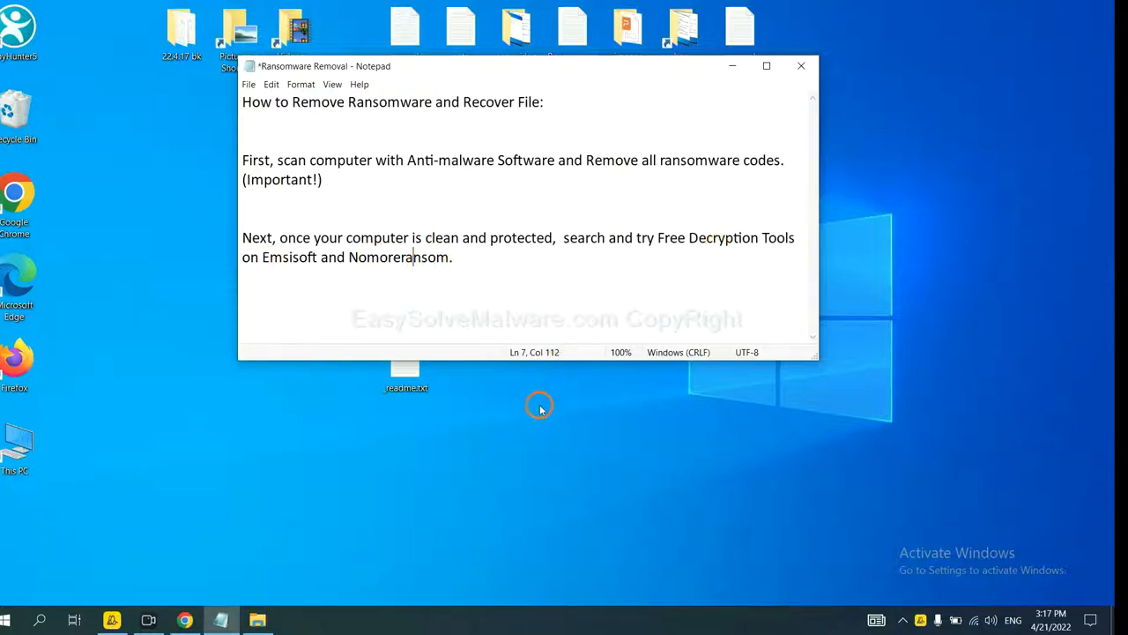
mouse_move(307, 518)
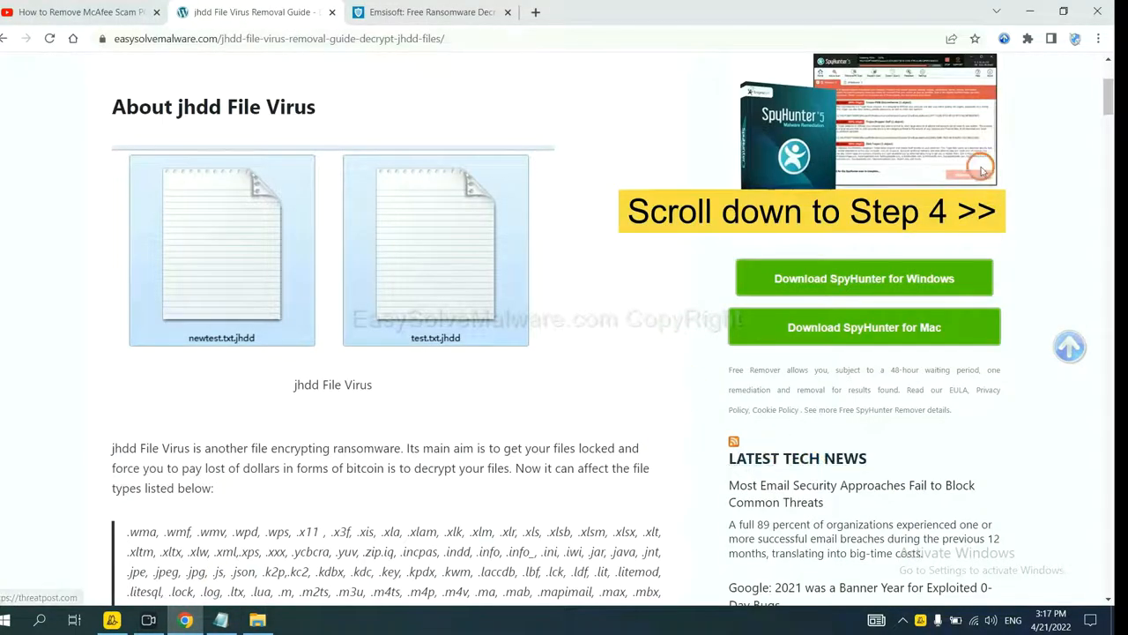
Scroll the jhdd File Virus guide to Step 4 with its decryption links
scroll(down, 3)
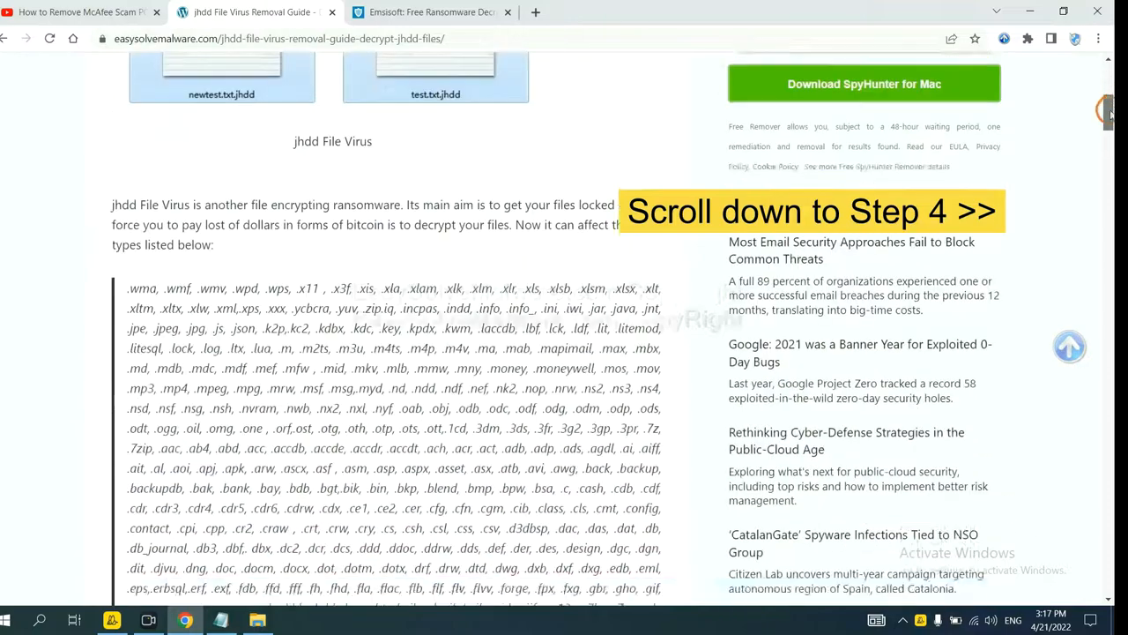
scroll(down, 3)
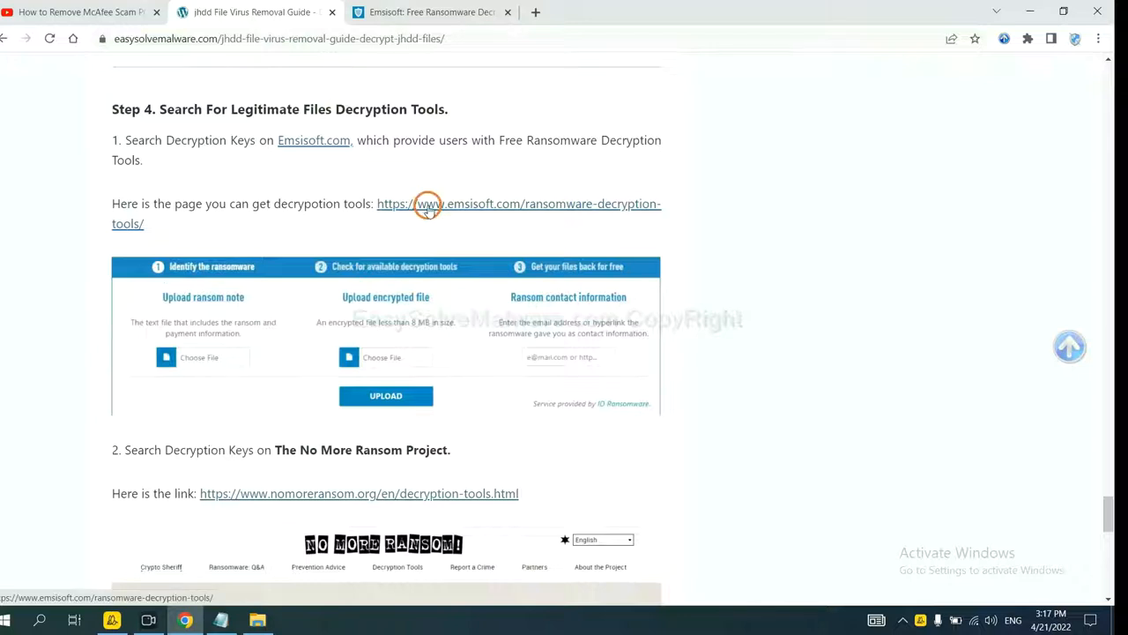
scroll(down, 3)
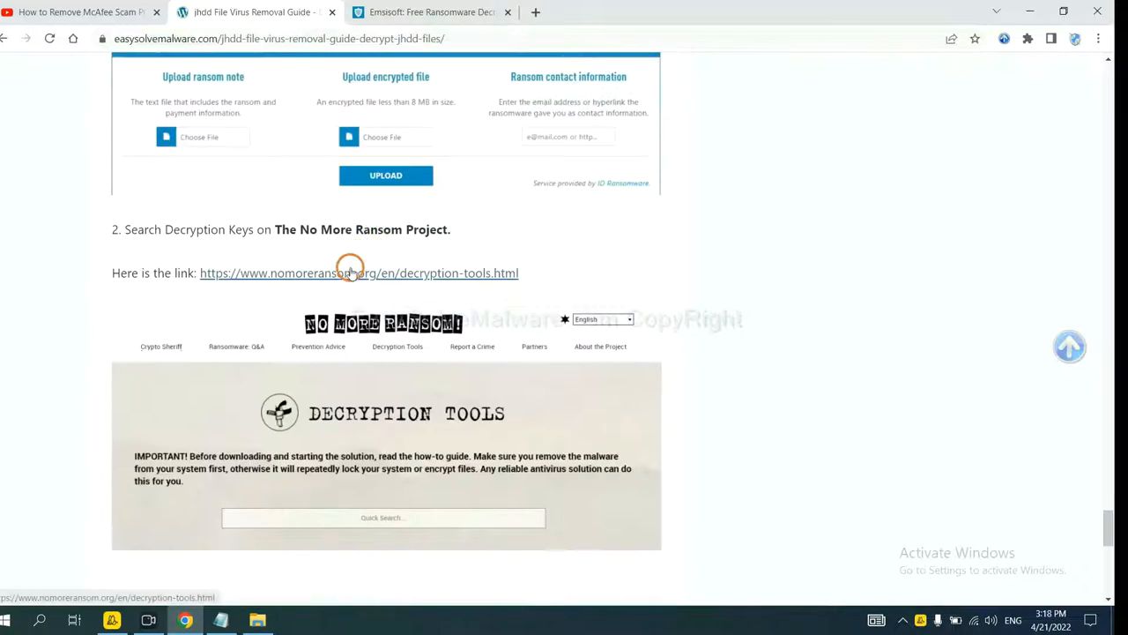
scroll(up, 3)
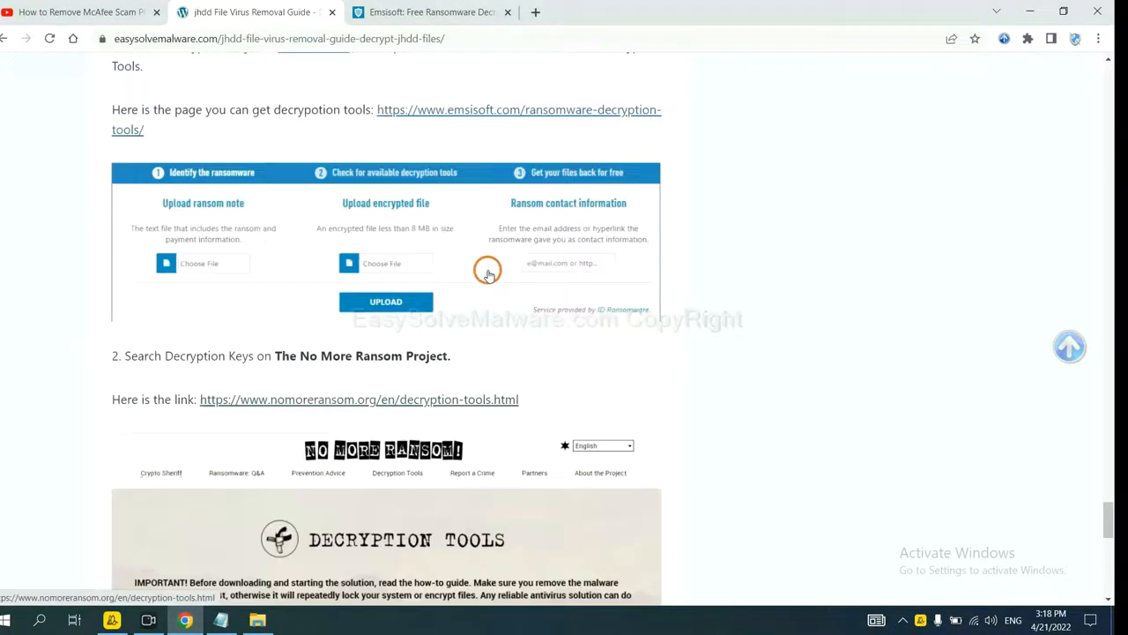
scroll(up, 3)
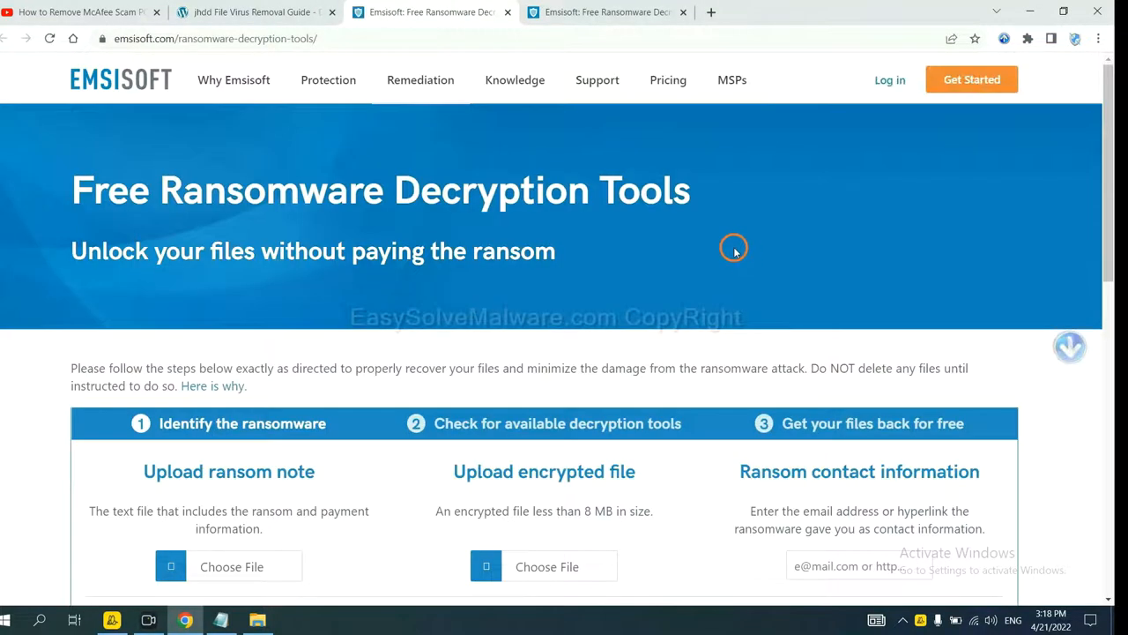
Scroll Emsisoft's decryption page to the ransom note / encrypted file upload form
scroll(down, 3)
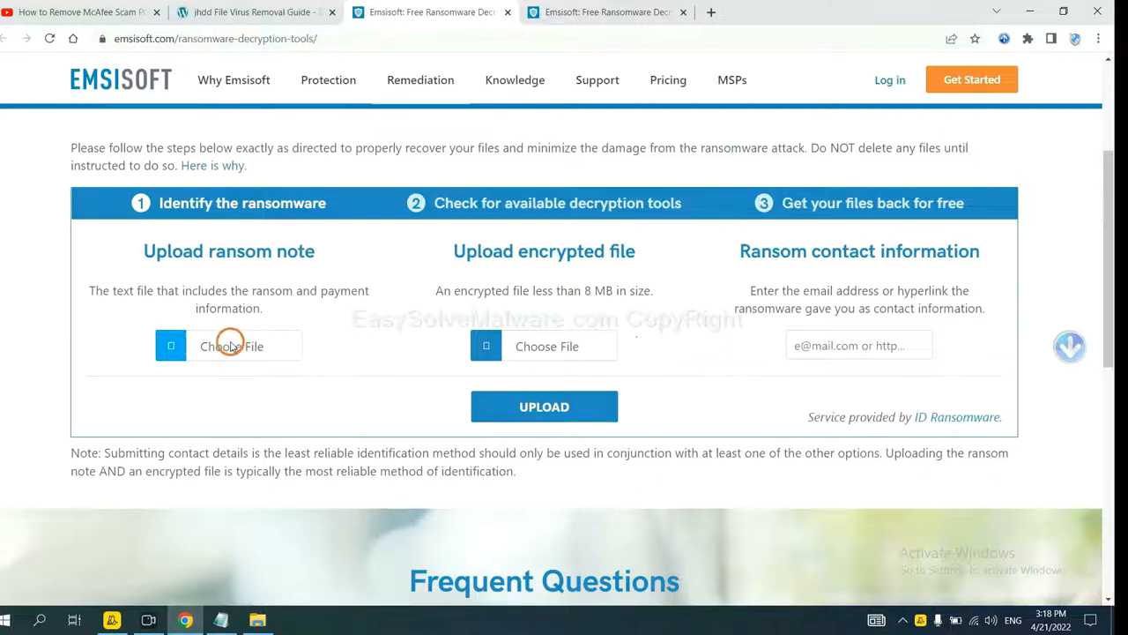
mouse_move(222, 251)
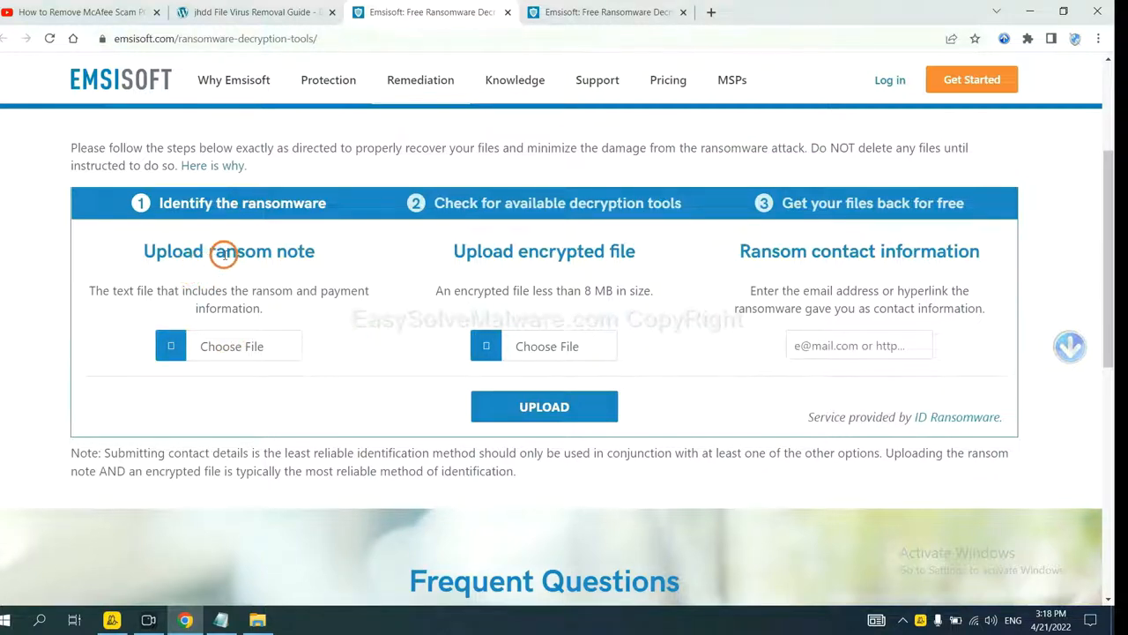
mouse_move(641, 258)
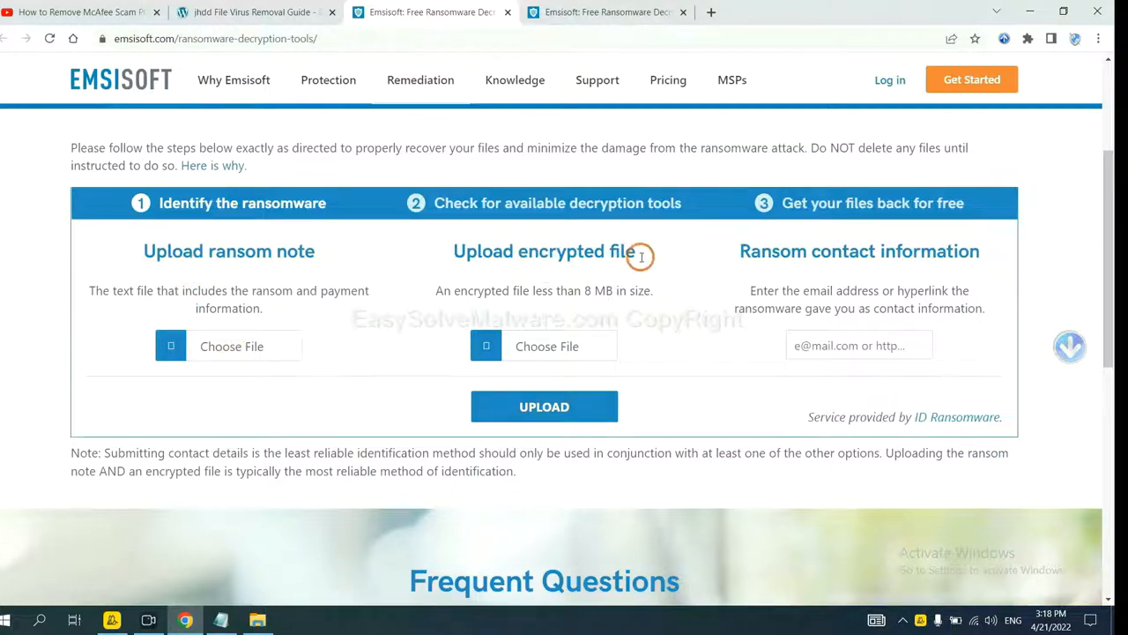
mouse_move(832, 298)
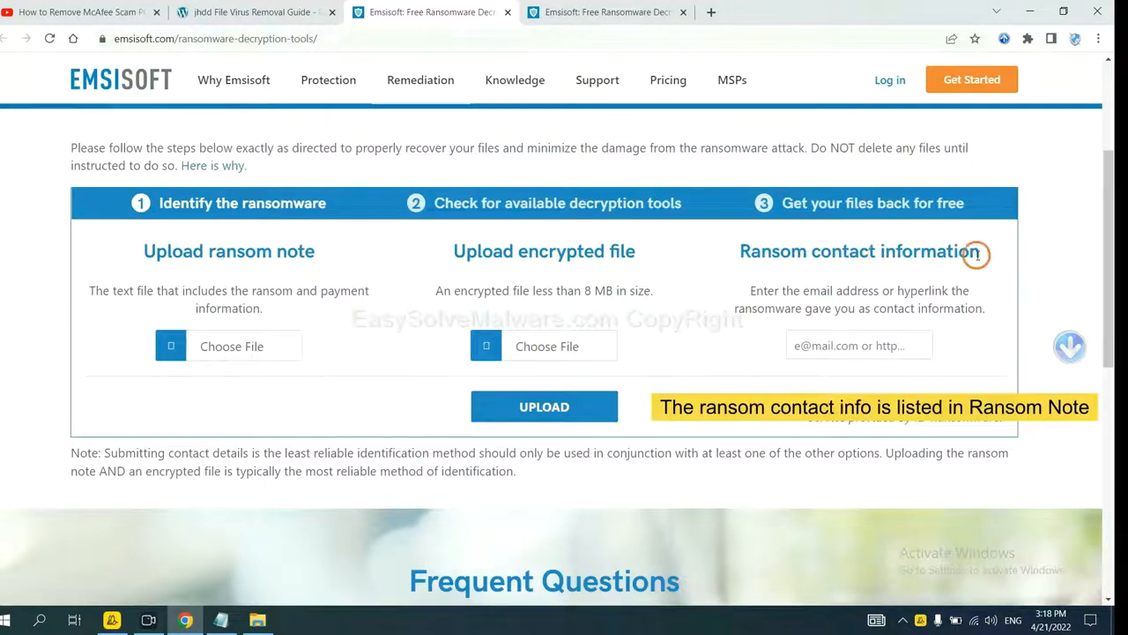
mouse_move(825, 378)
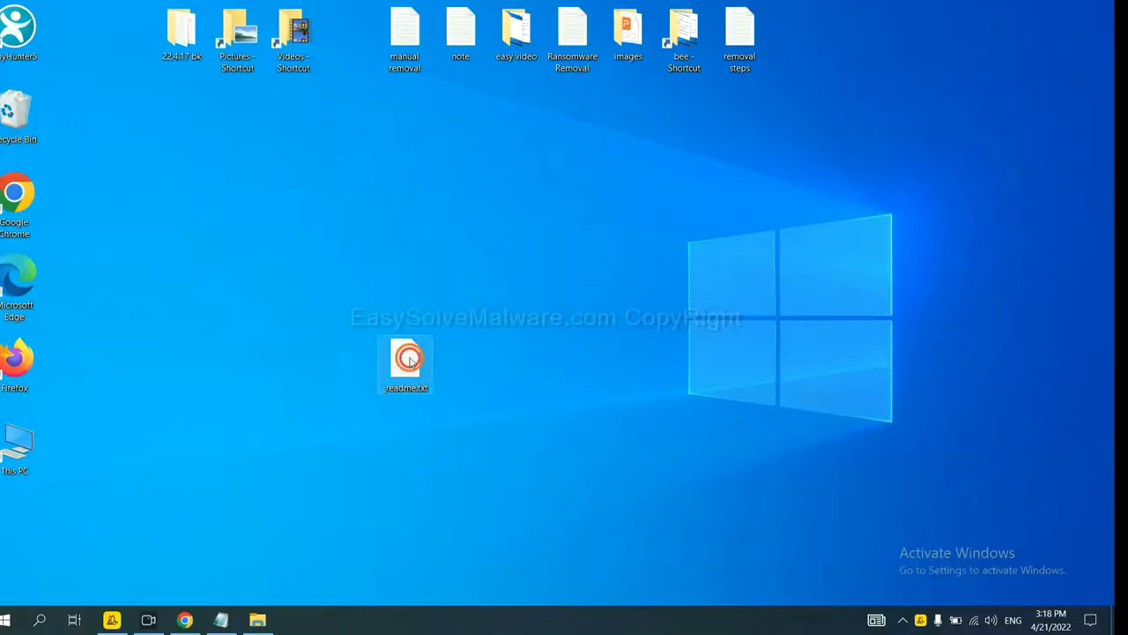
Open the ransom note text file on the desktop to get the attacker's e-mail
double_click(405, 360)
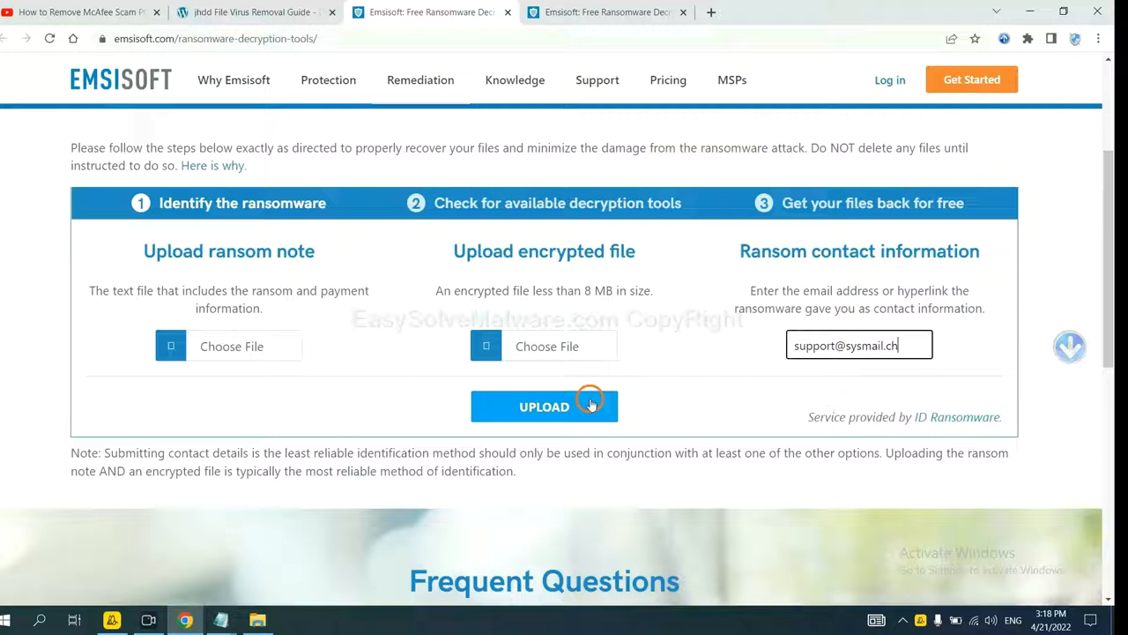
click(543, 405)
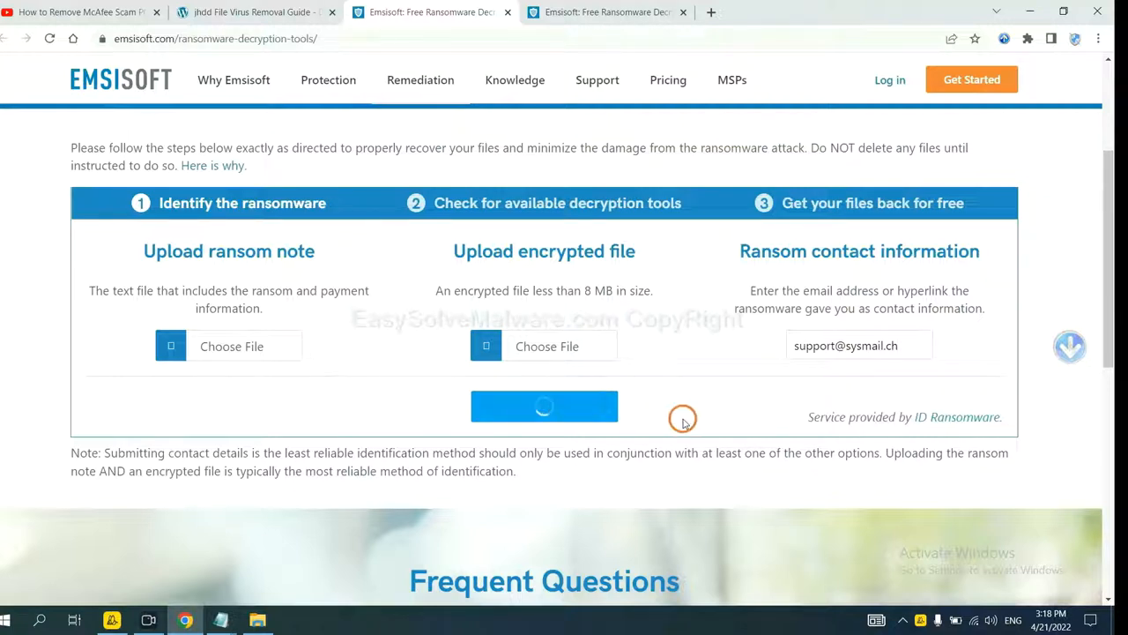
click(543, 406)
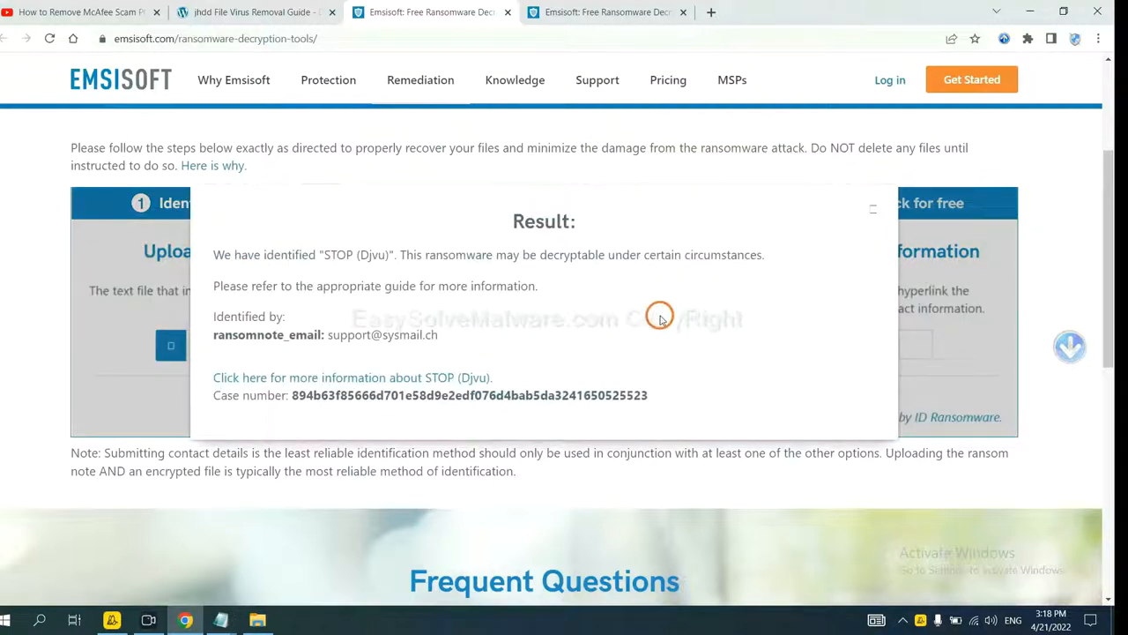
mouse_move(579, 289)
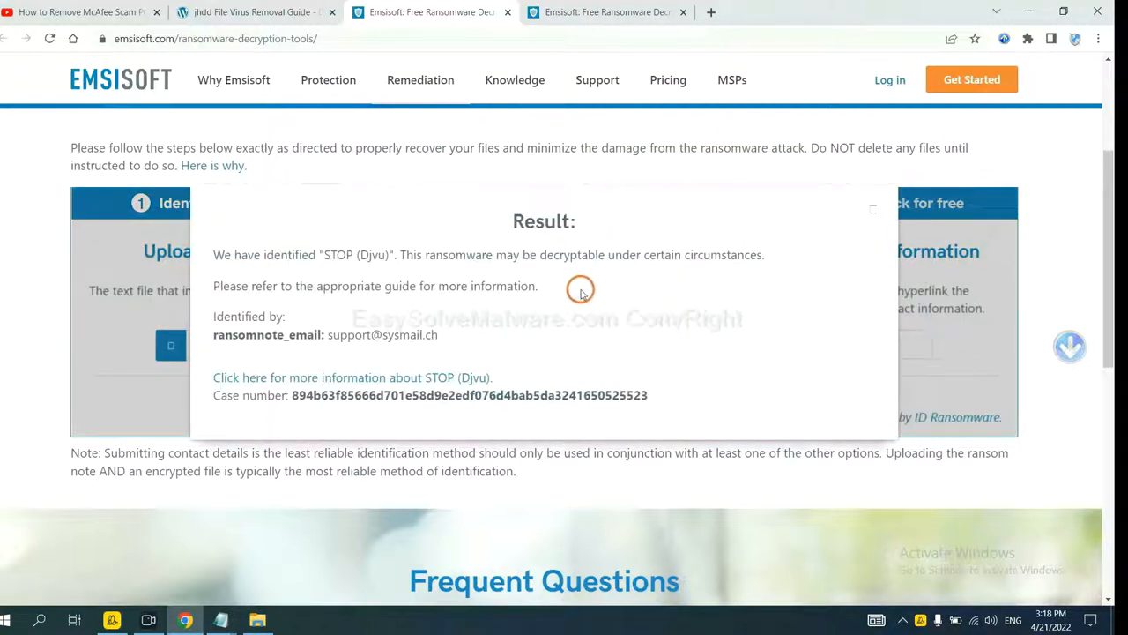
mouse_move(493, 303)
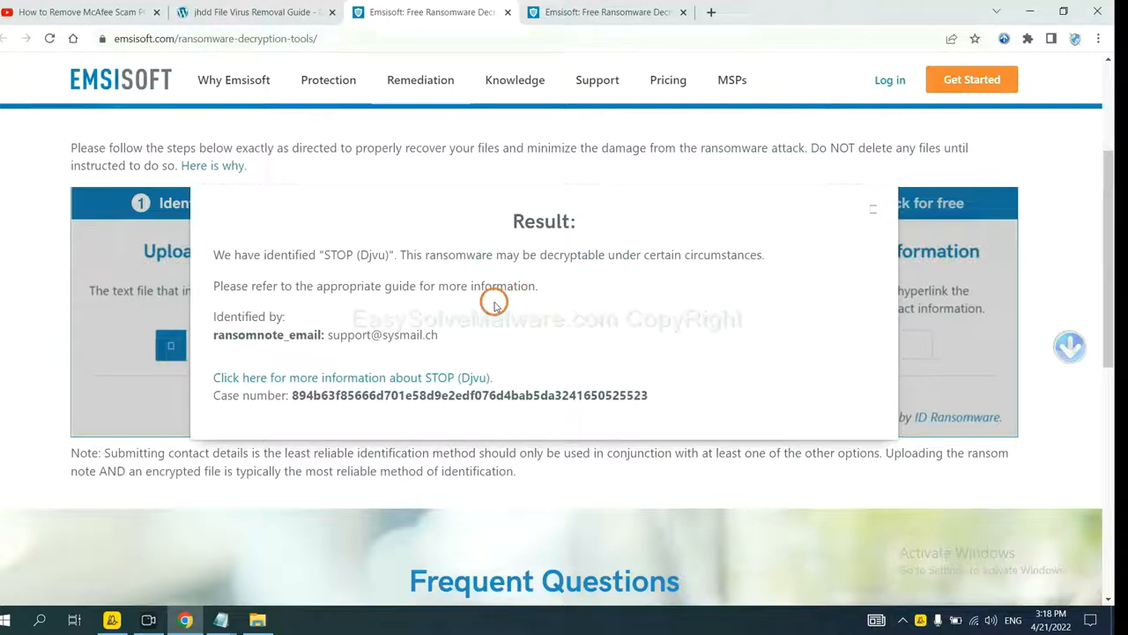
mouse_move(361, 254)
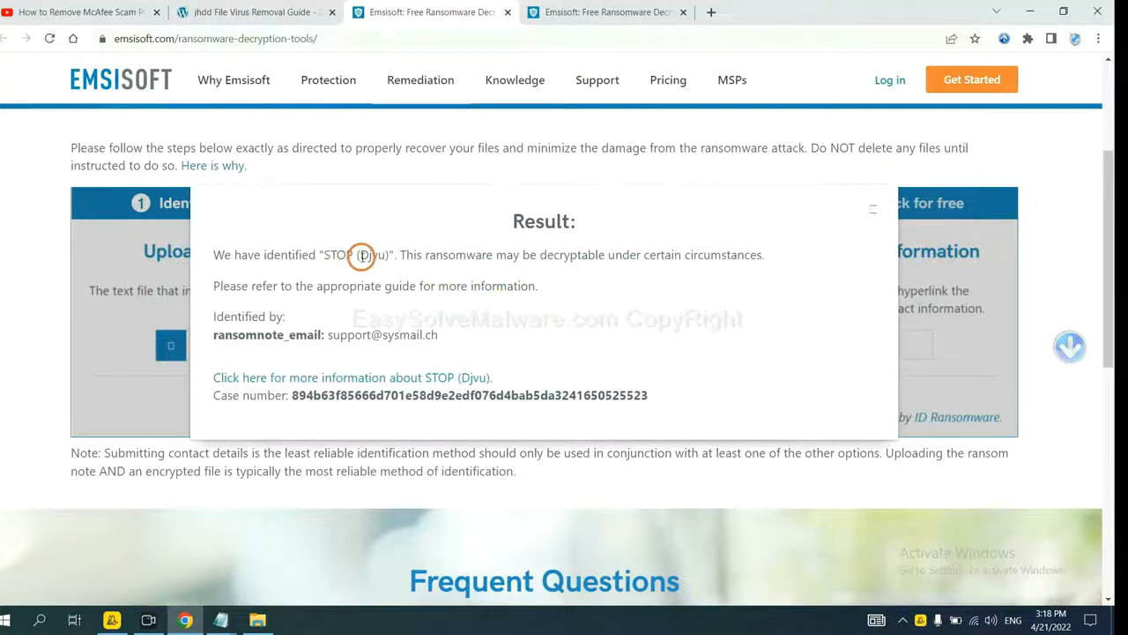
mouse_move(462, 296)
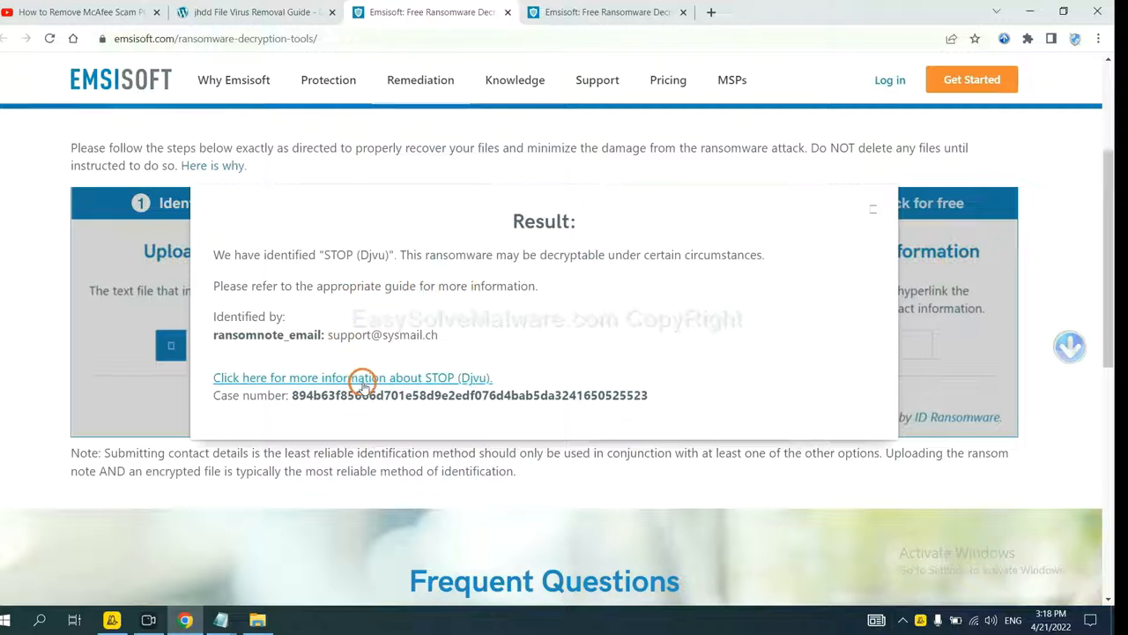
Read Emsisoft's STOP Djvu decryptor article down to its variants list
click(352, 378)
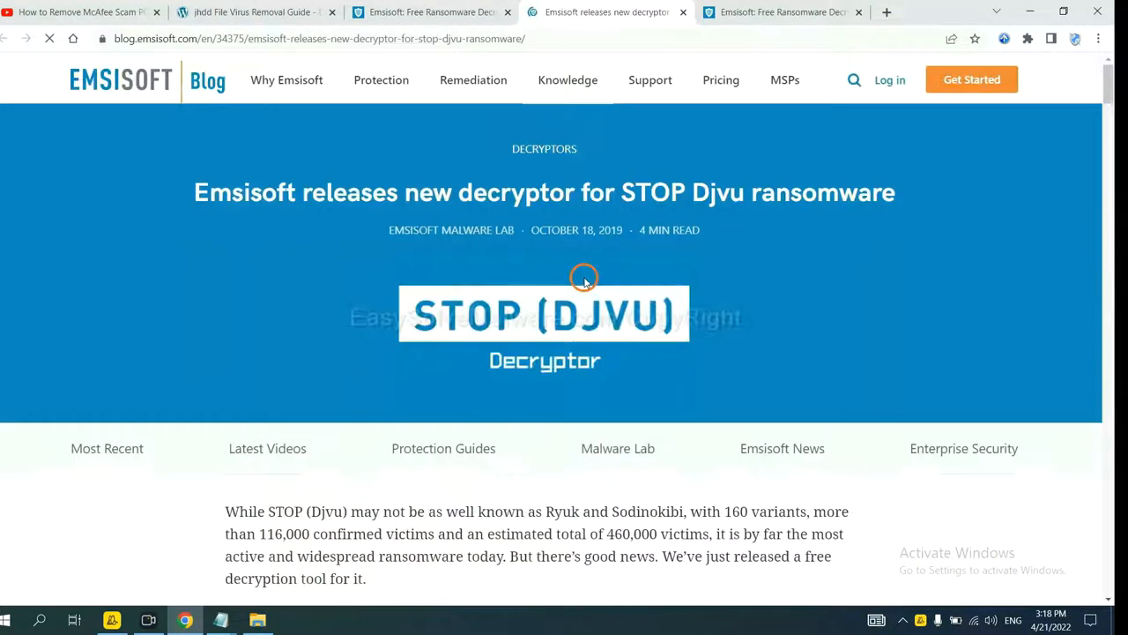
scroll(down, 3)
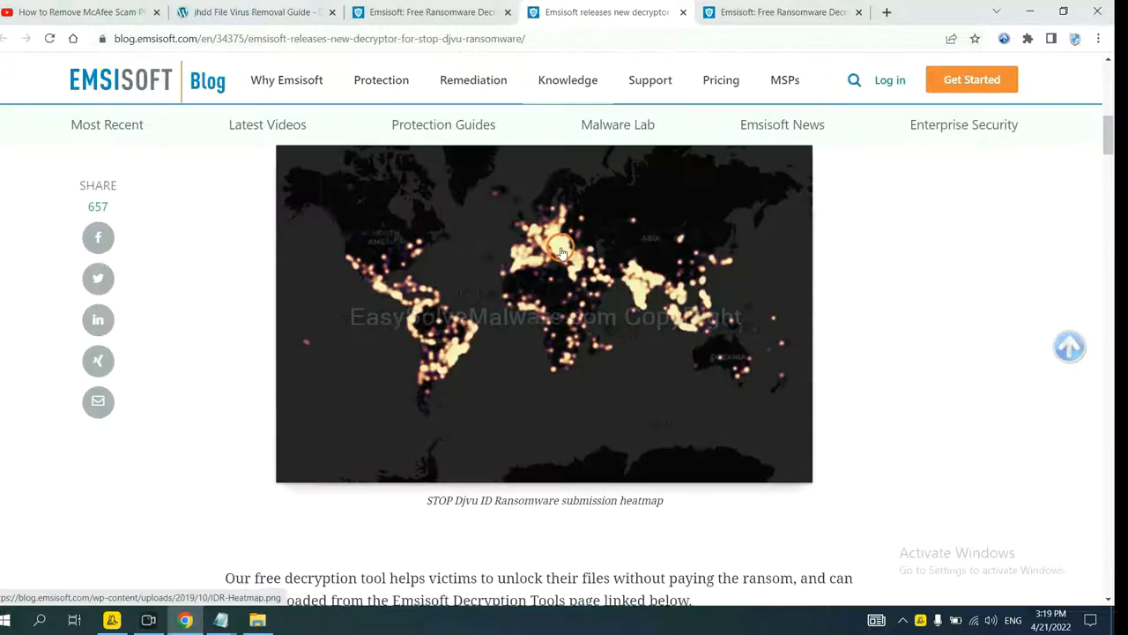
scroll(down, 3)
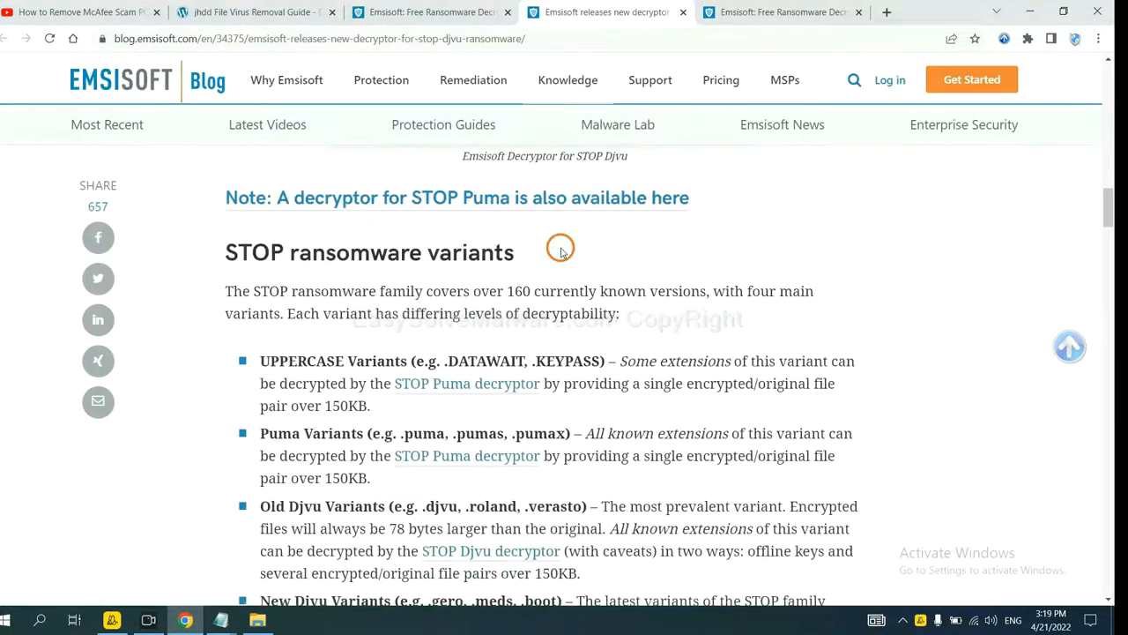
scroll(down, 3)
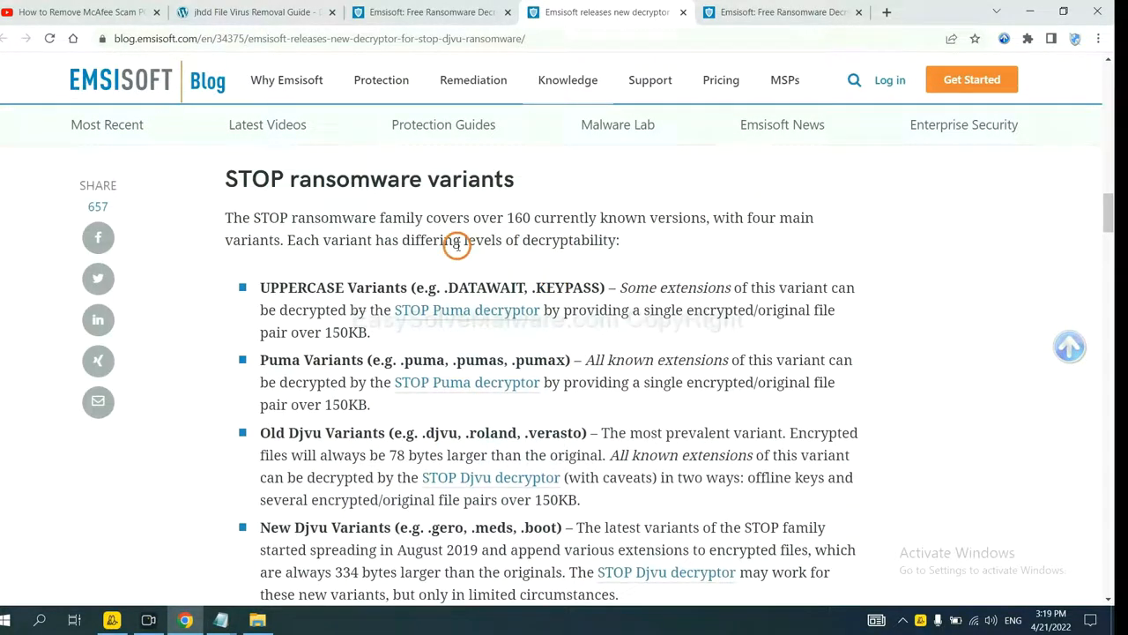
scroll(down, 3)
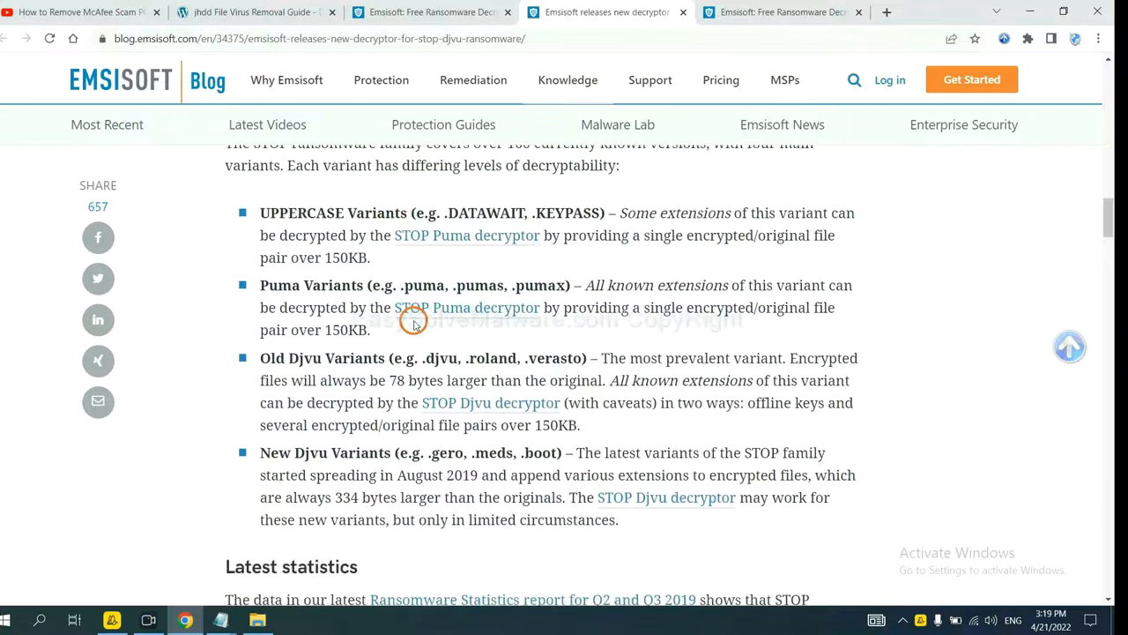
scroll(down, 3)
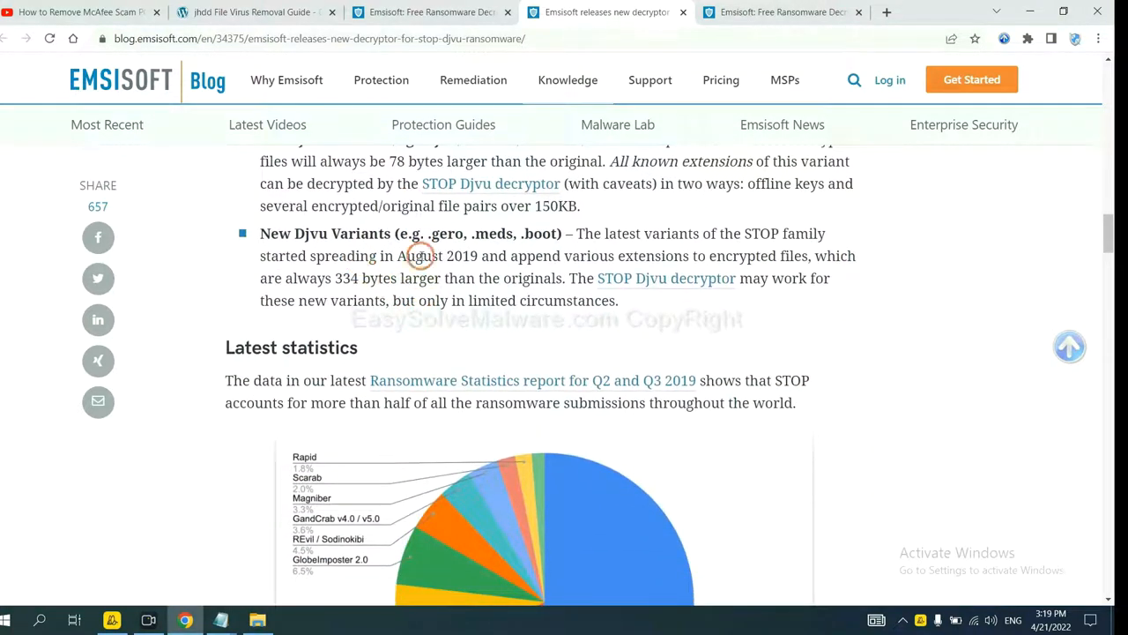
mouse_move(667, 279)
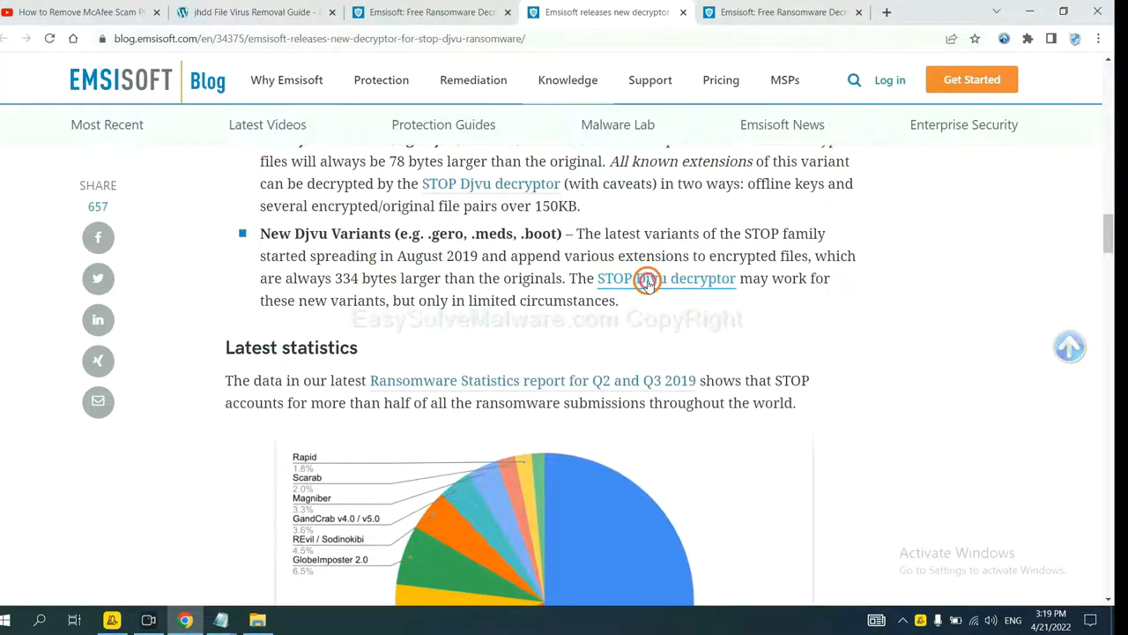
View the Emsisoft Decryptor for STOP Djvu download page and sample ransom note
click(666, 278)
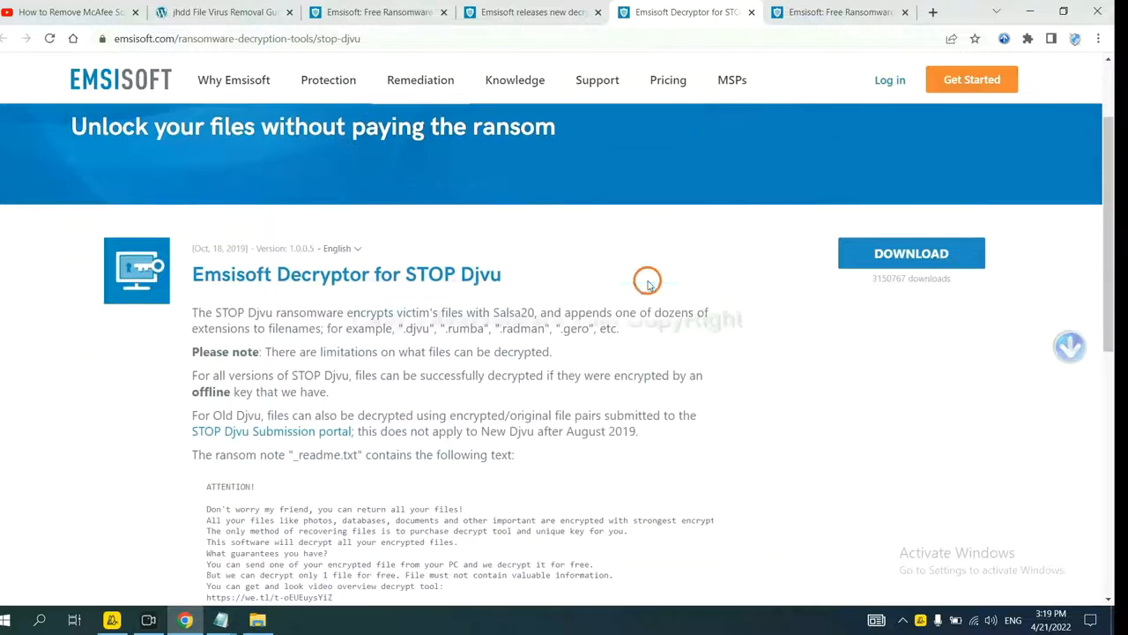
scroll(down, 3)
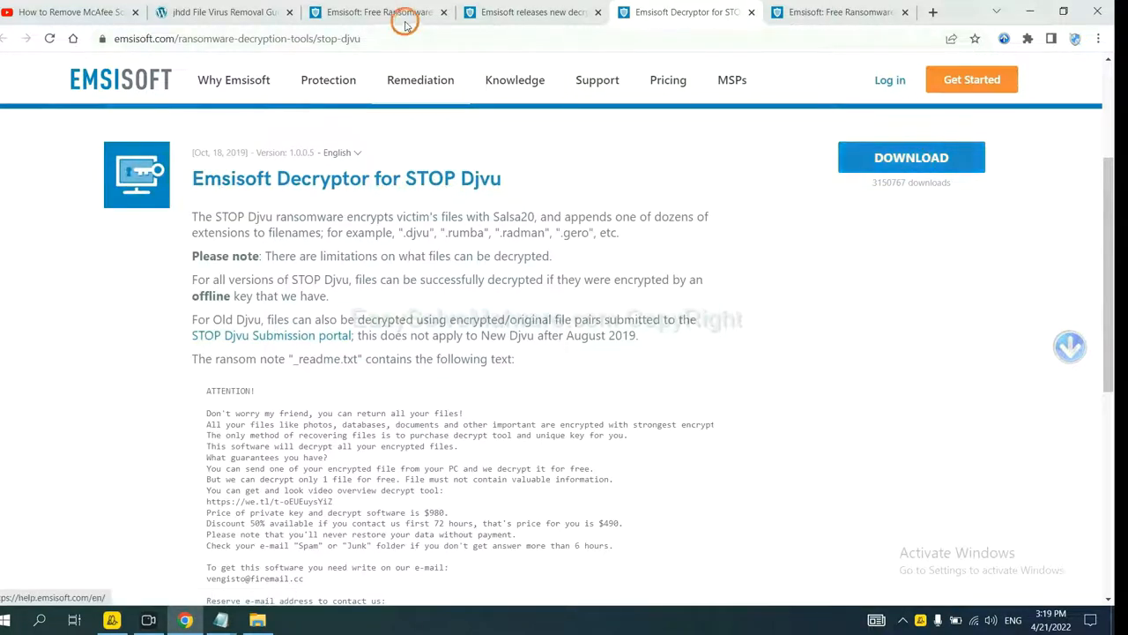
Go from the guide to No More Ransom's Decryption Tools page
click(221, 10)
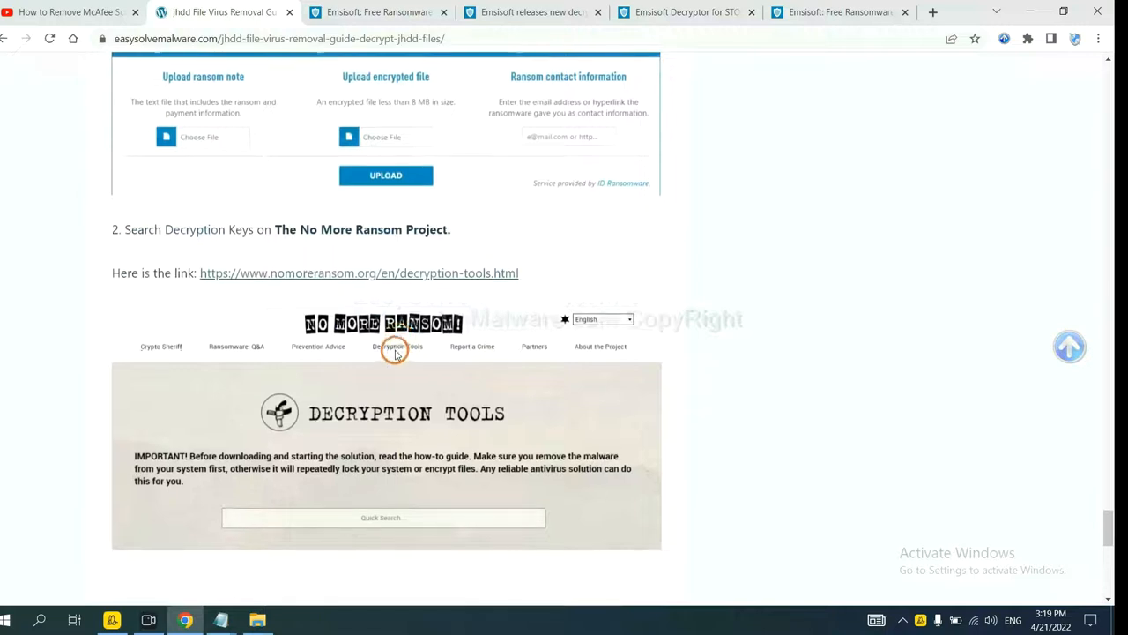
click(359, 272)
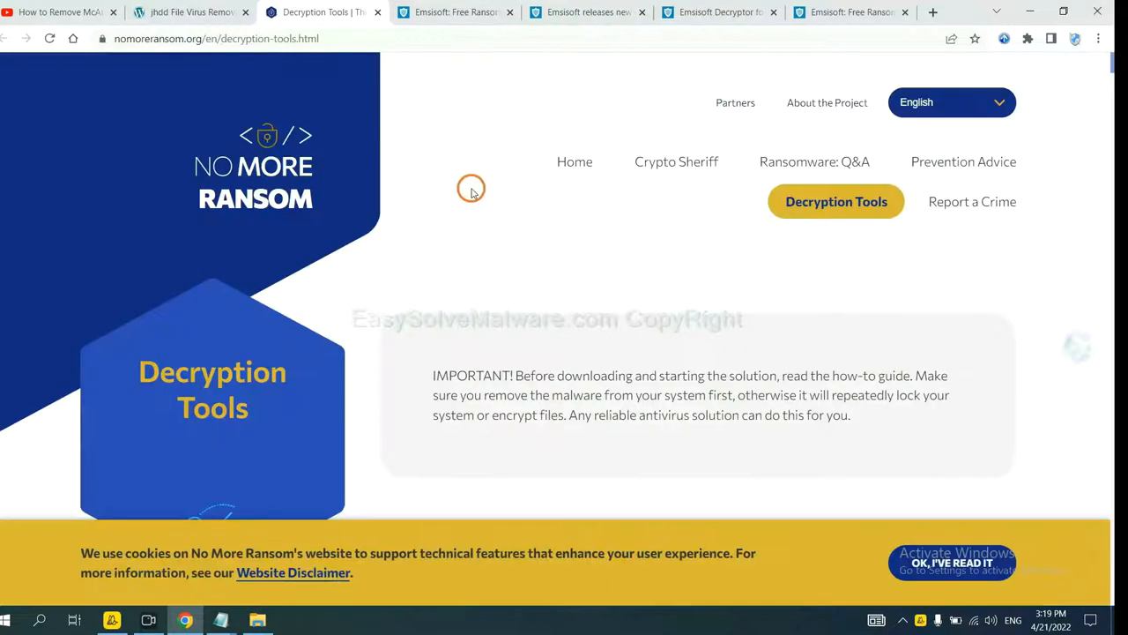
scroll(down, 3)
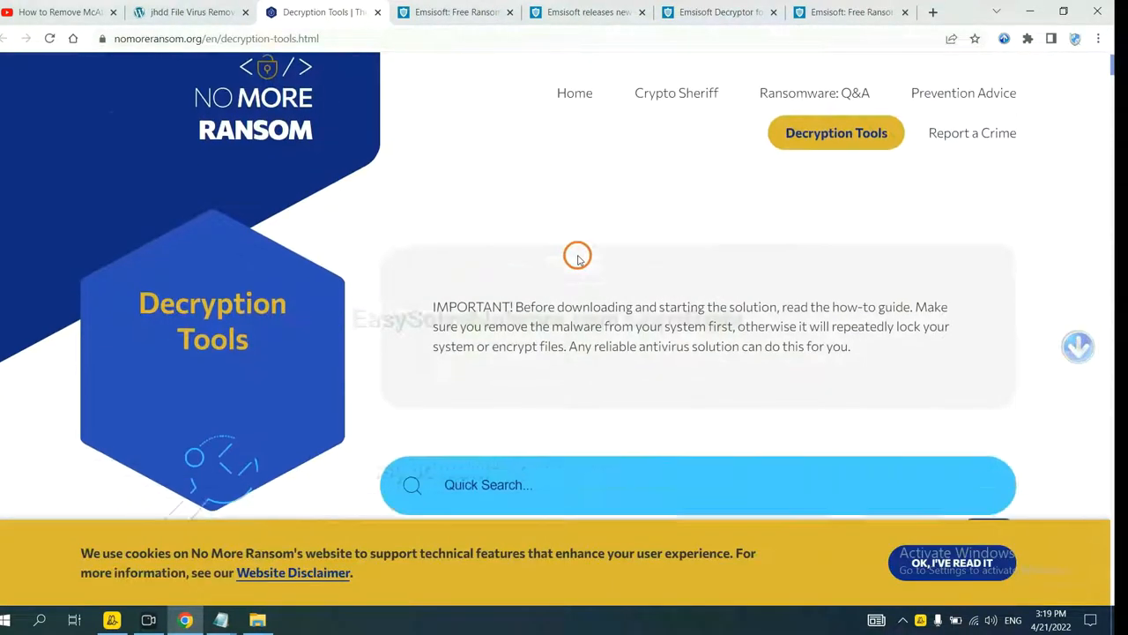
scroll(down, 3)
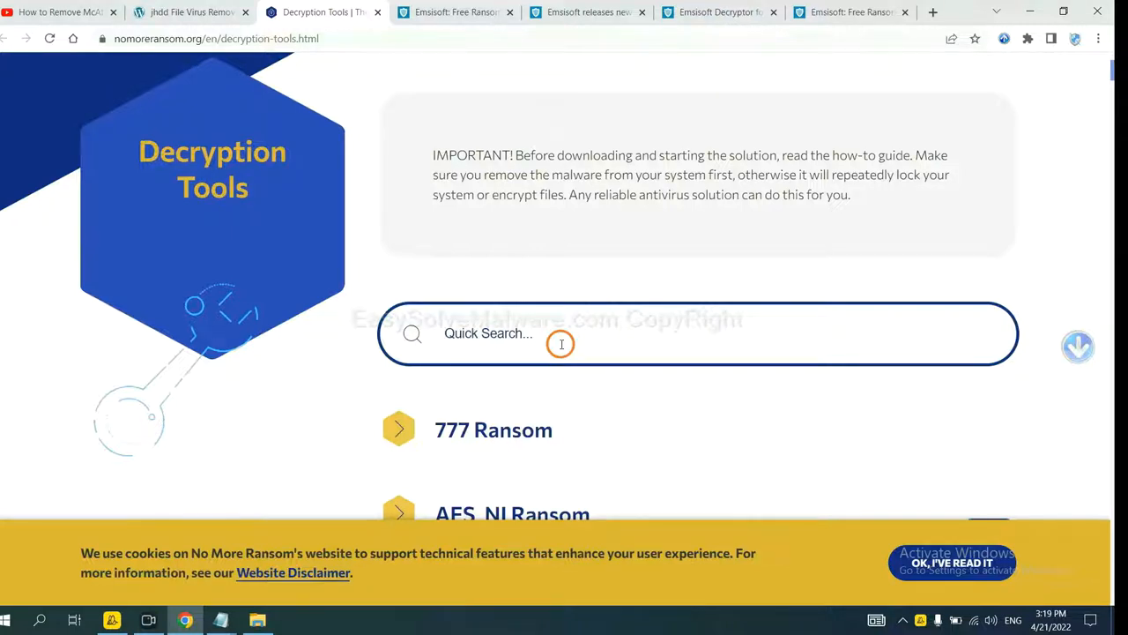
Search 'djvu' and expand Emsisoft's djvu Ransom decryptor details
text(djvu)
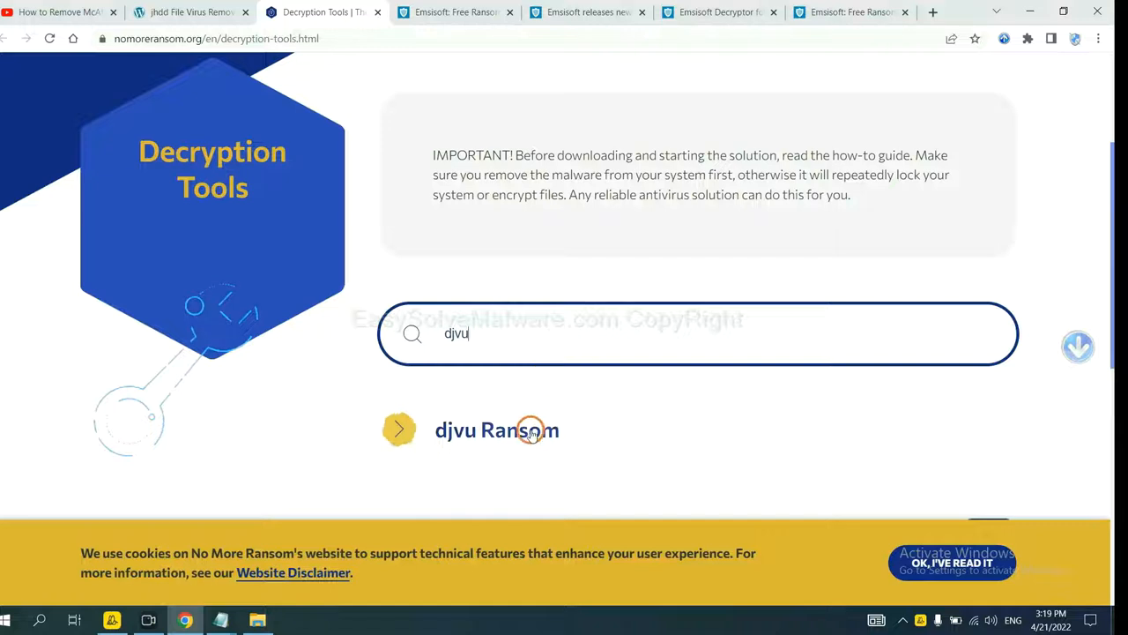
scroll(down, 3)
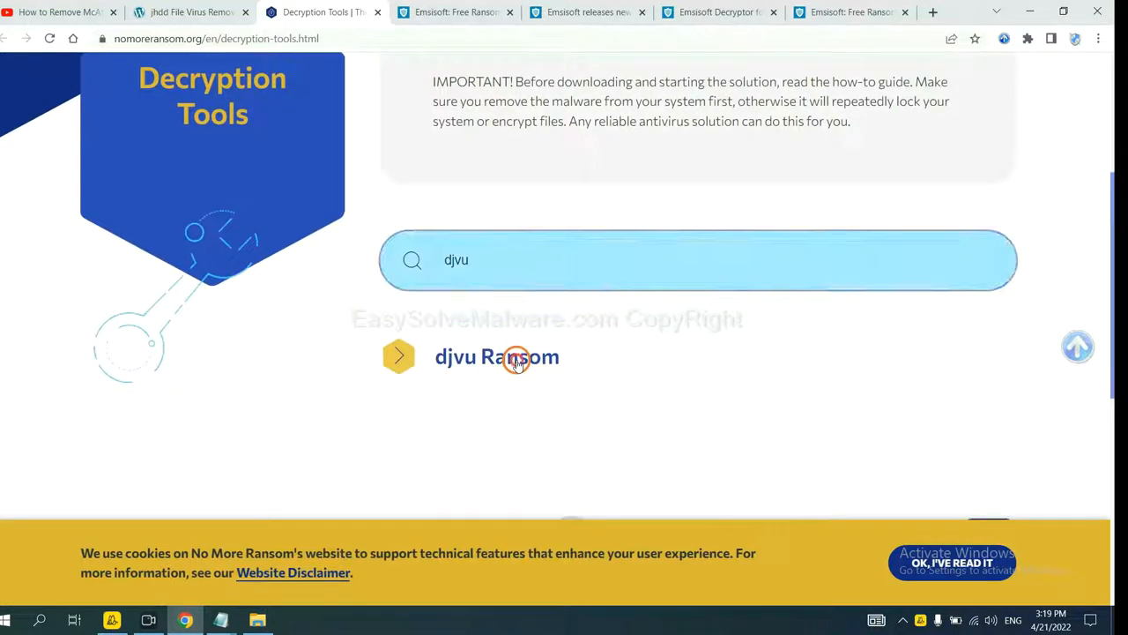
click(497, 356)
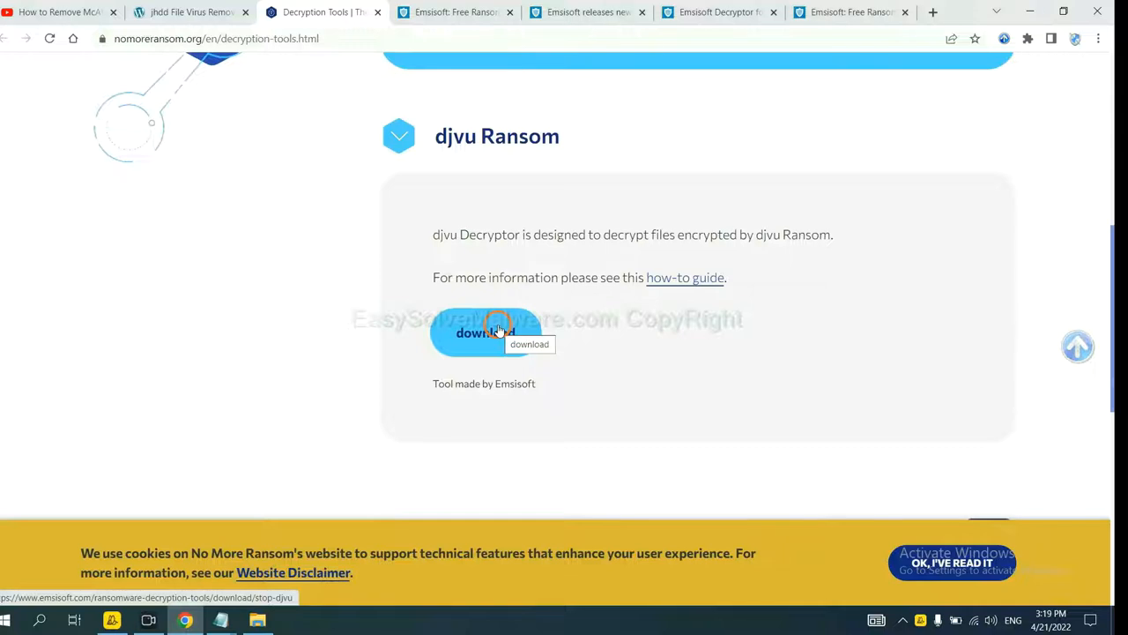
scroll(up, 3)
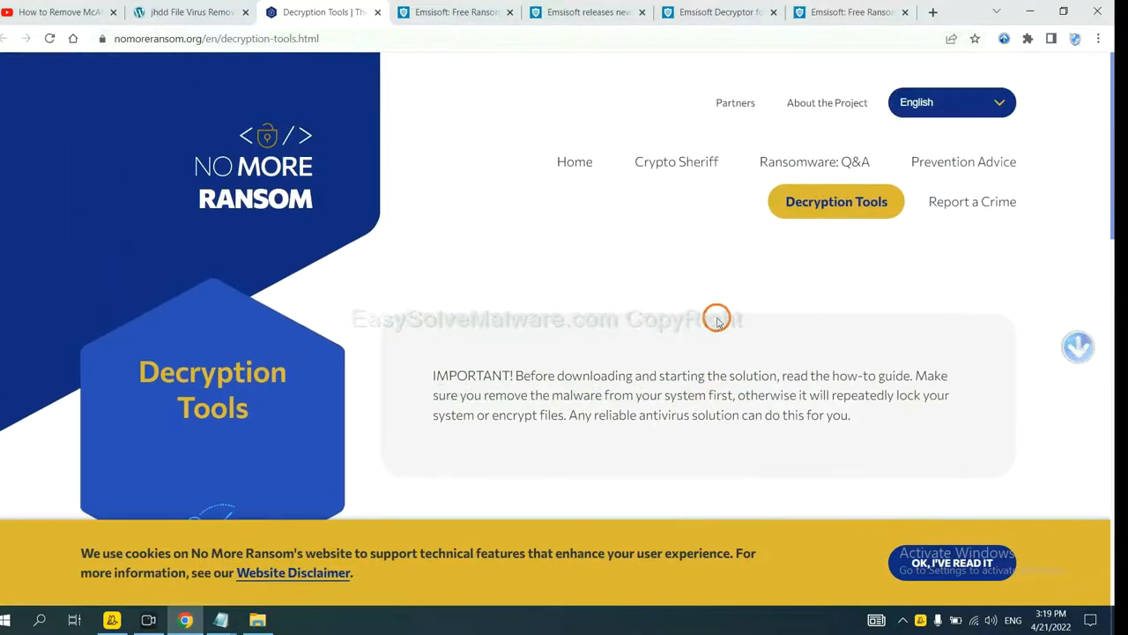